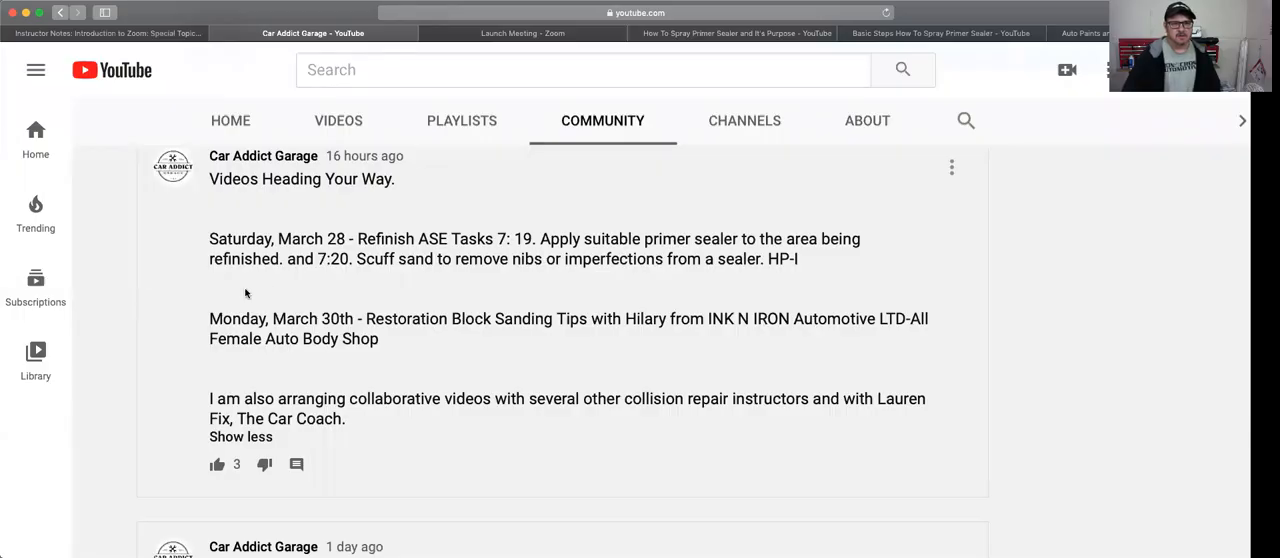
mouse_move(420, 245)
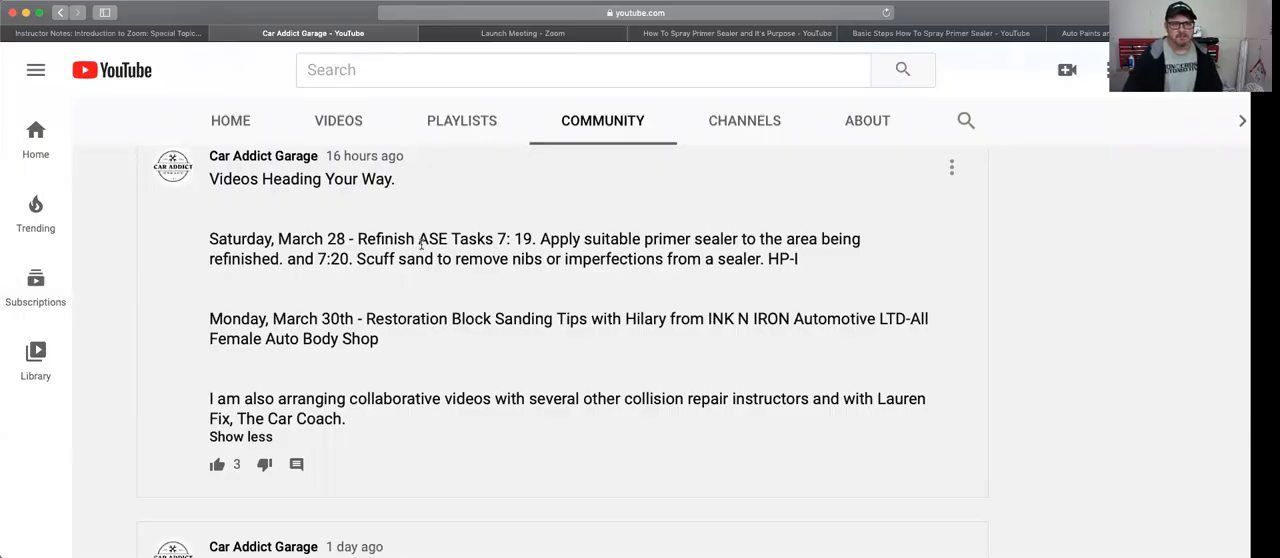
mouse_move(500, 248)
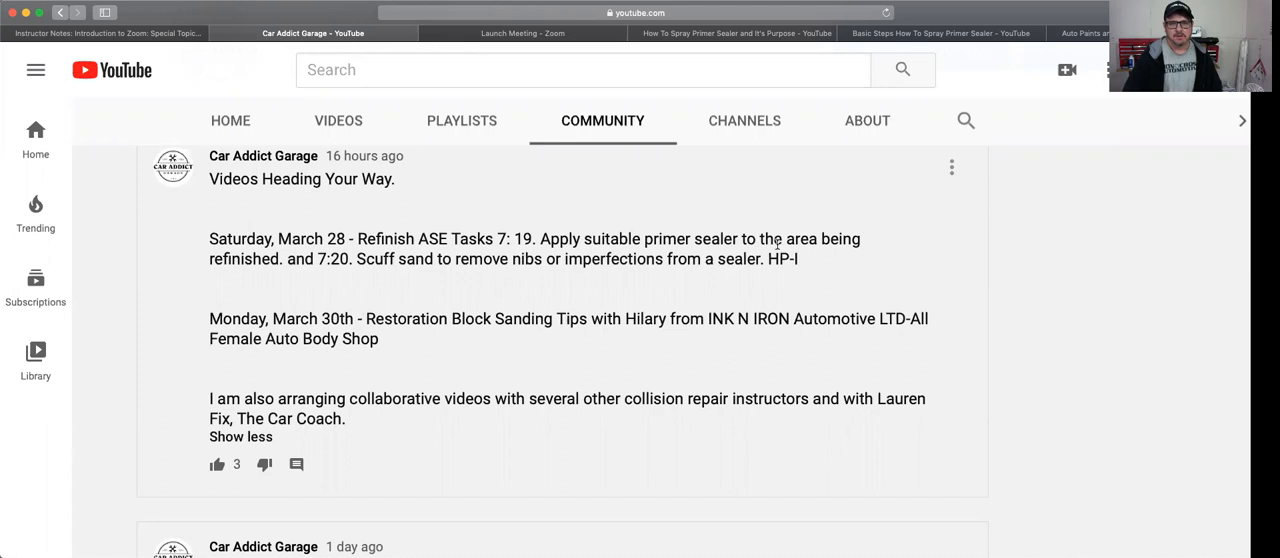
mouse_move(338, 273)
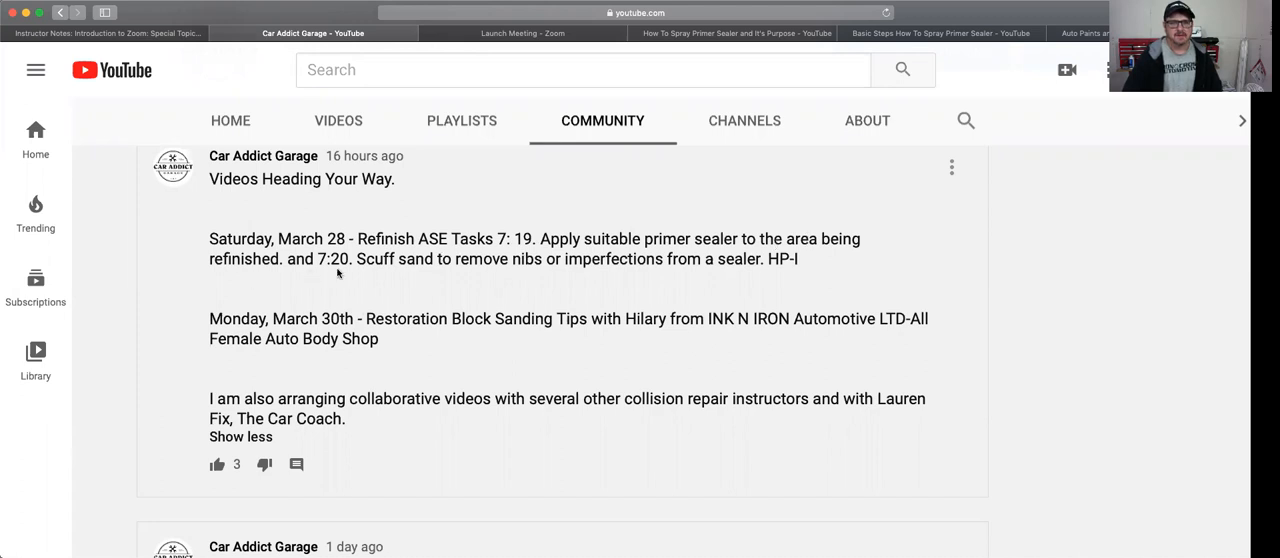
mouse_move(440, 274)
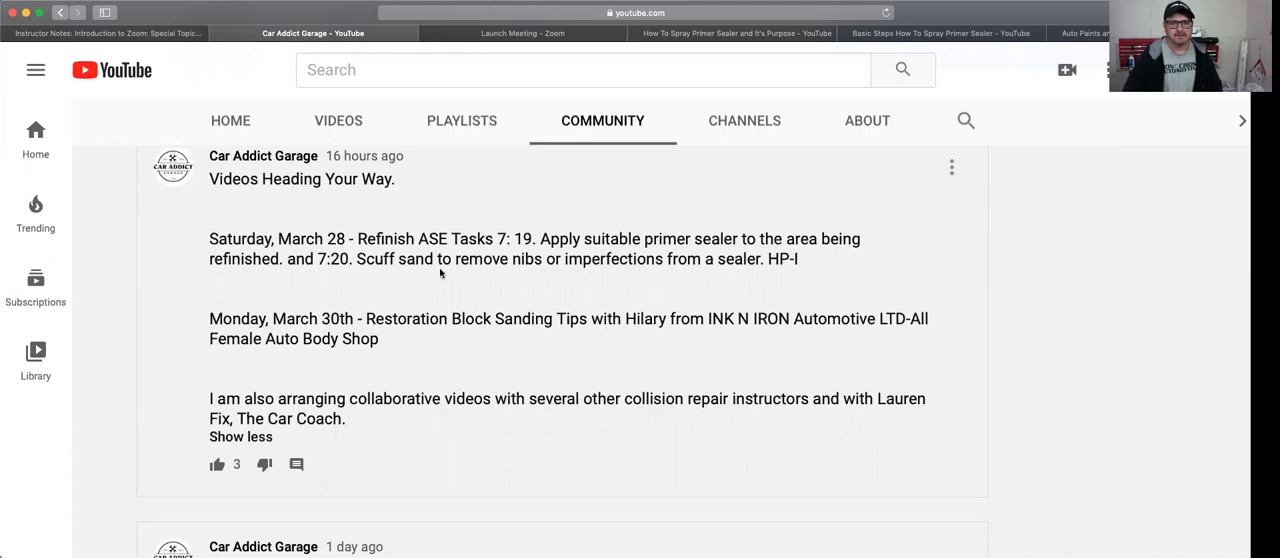
mouse_move(548, 270)
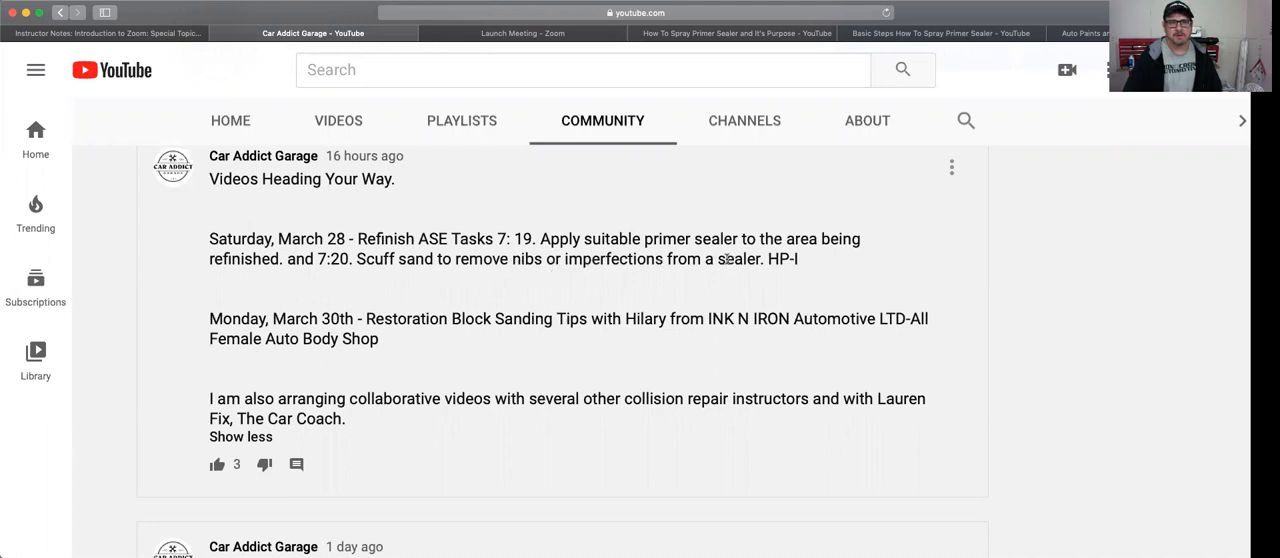
mouse_move(643, 154)
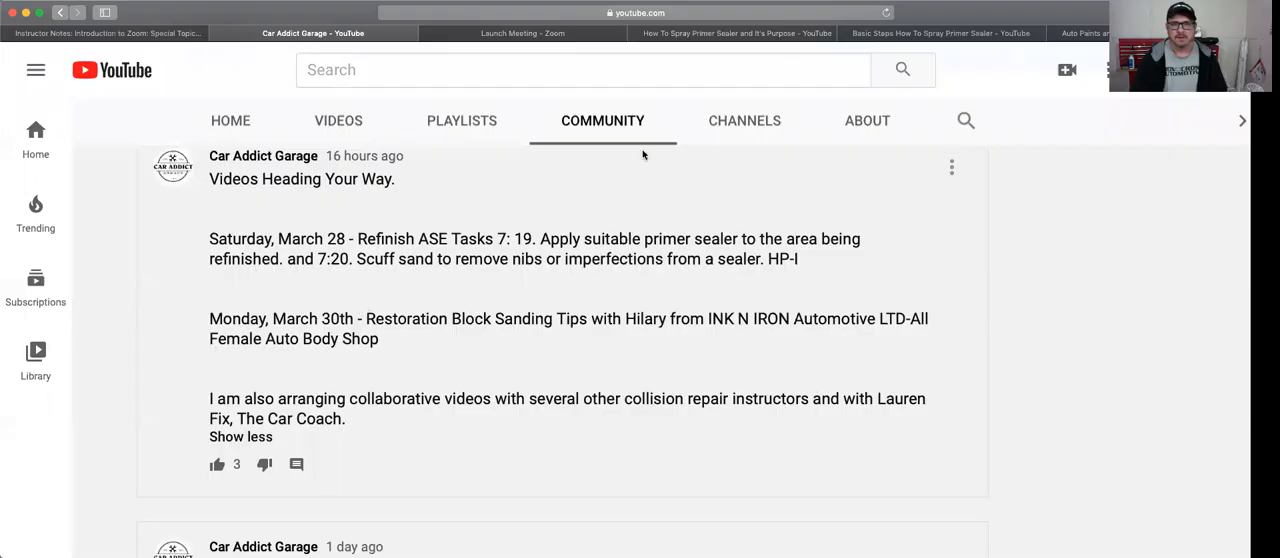
Switch to the 'Basic Steps How To Spray Primer Sealer' YouTube video tab.
click(938, 33)
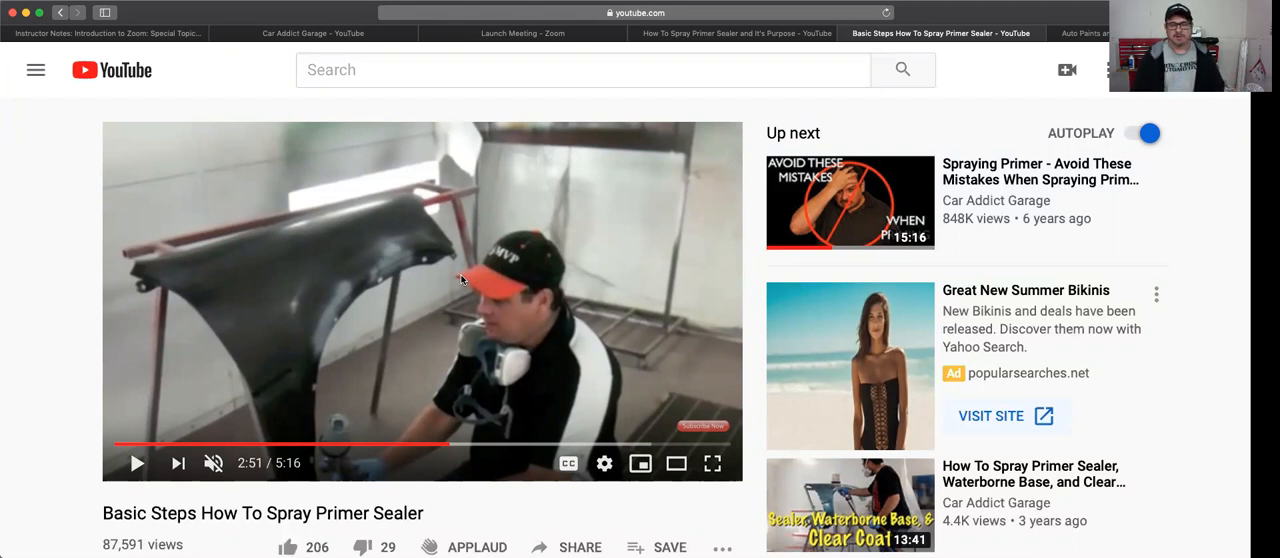
mouse_move(333, 251)
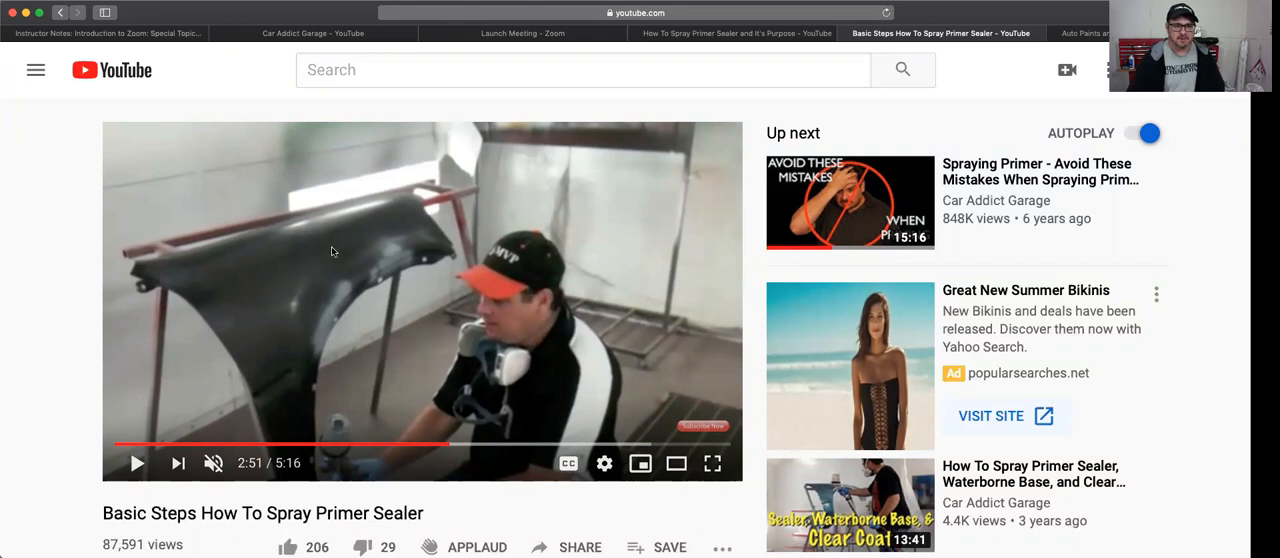
mouse_move(403, 258)
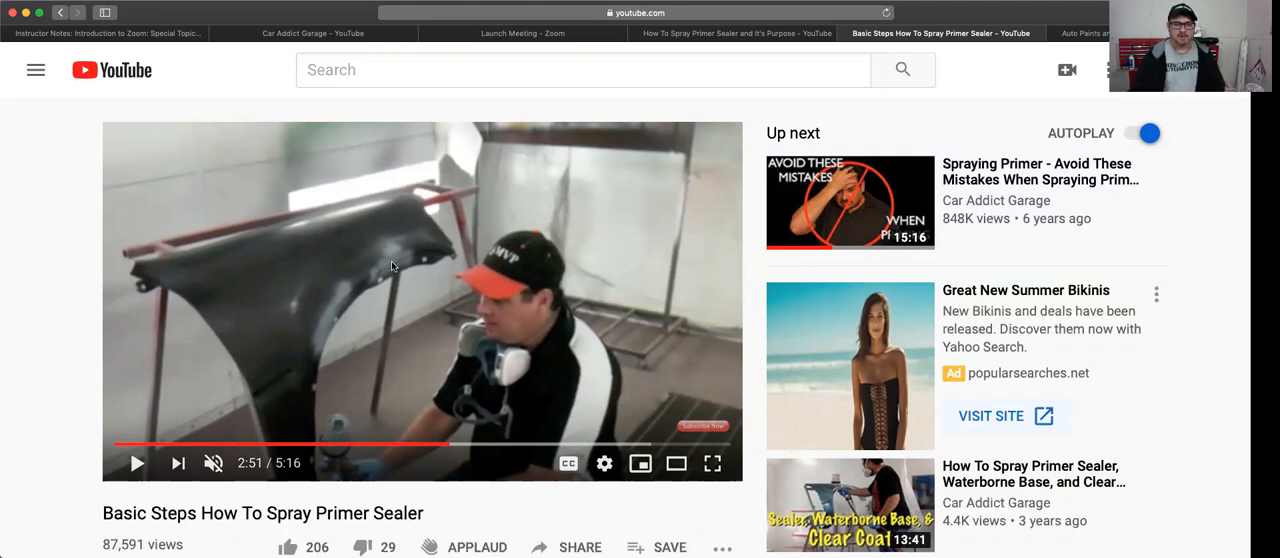
mouse_move(360, 288)
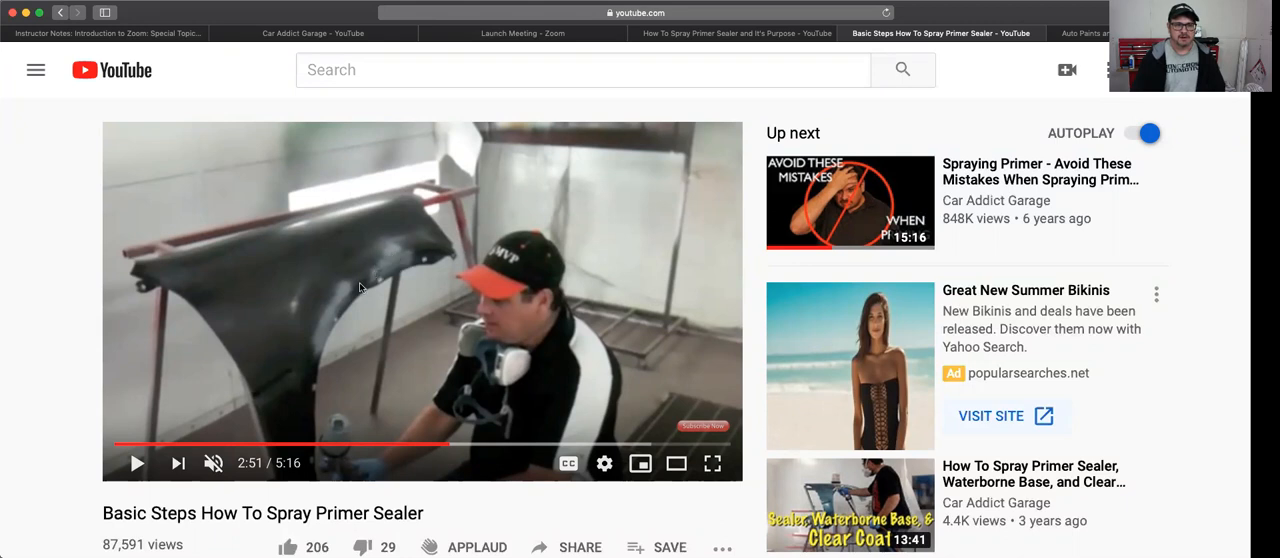
mouse_move(323, 351)
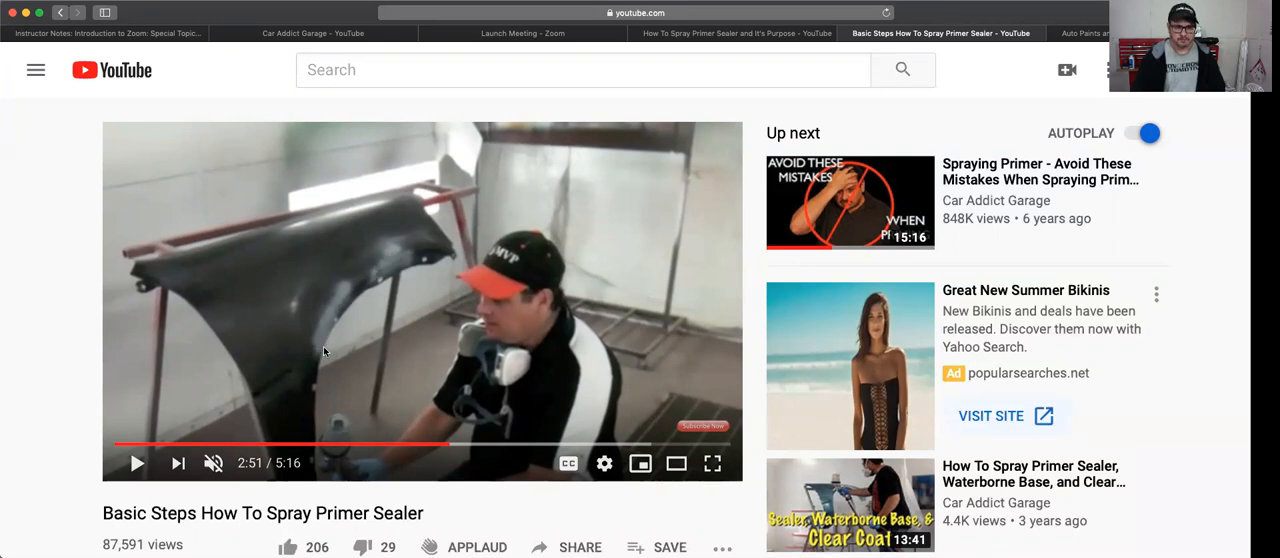
mouse_move(359, 281)
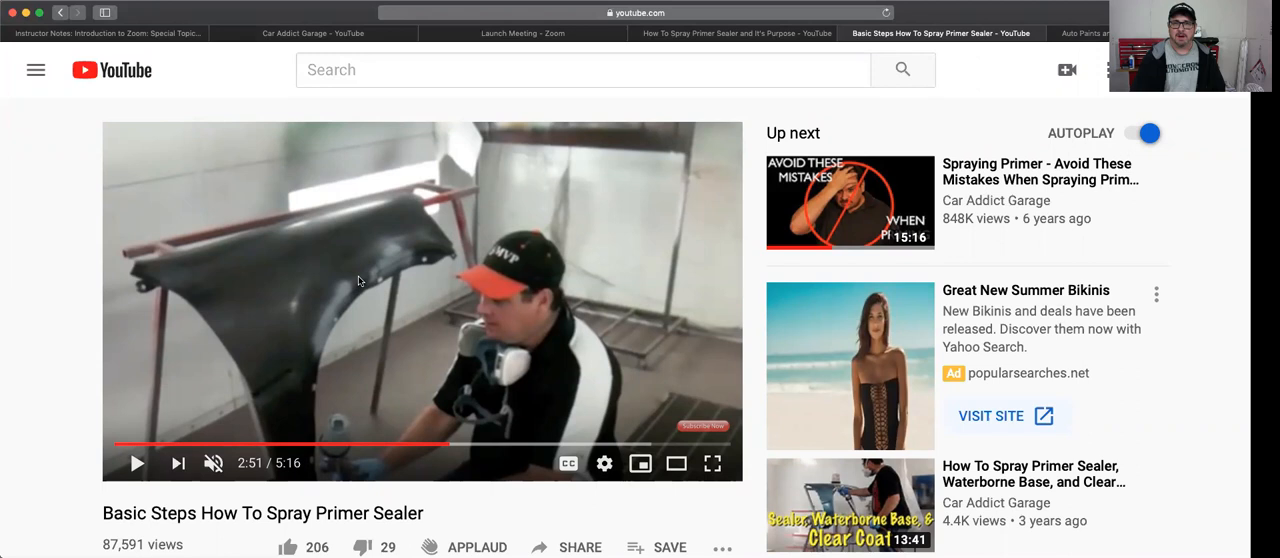
mouse_move(356, 277)
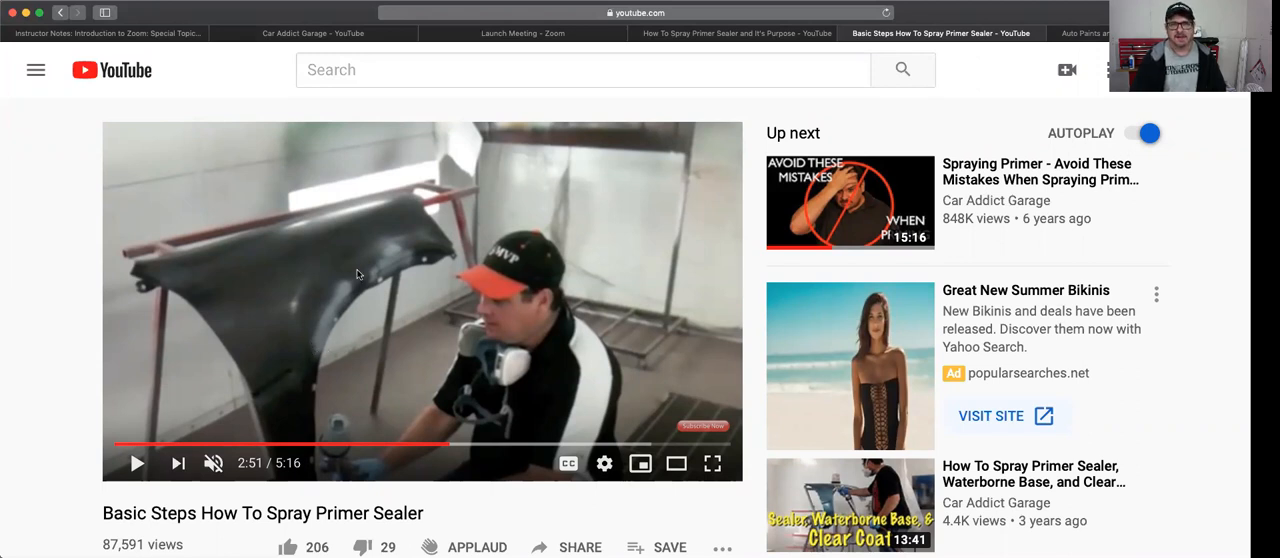
mouse_move(310, 312)
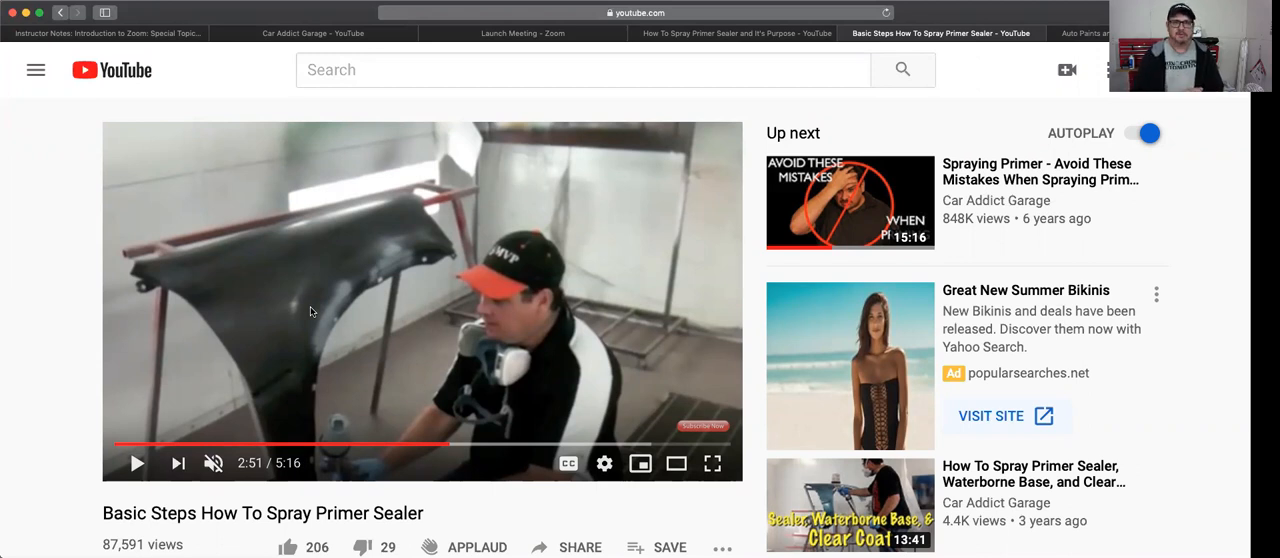
mouse_move(355, 282)
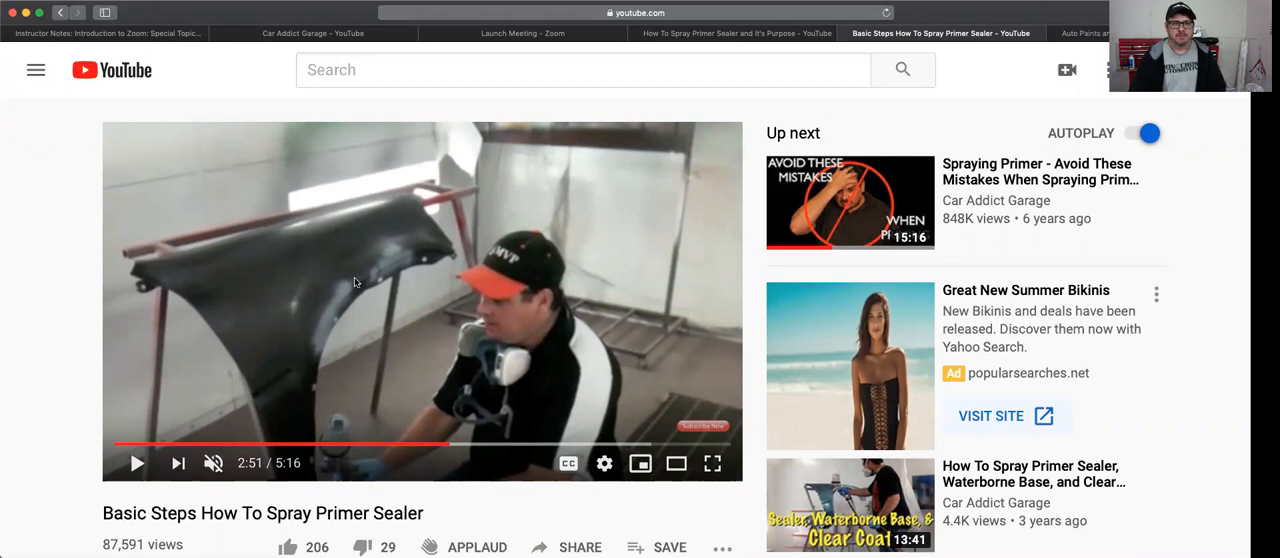
mouse_move(351, 315)
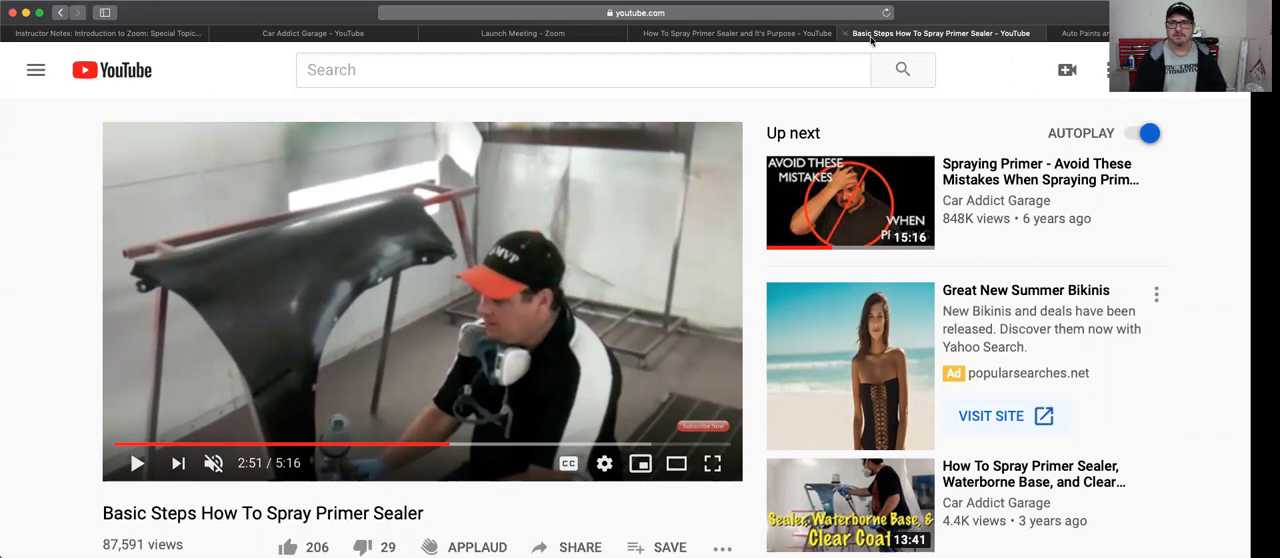
mouse_move(938, 33)
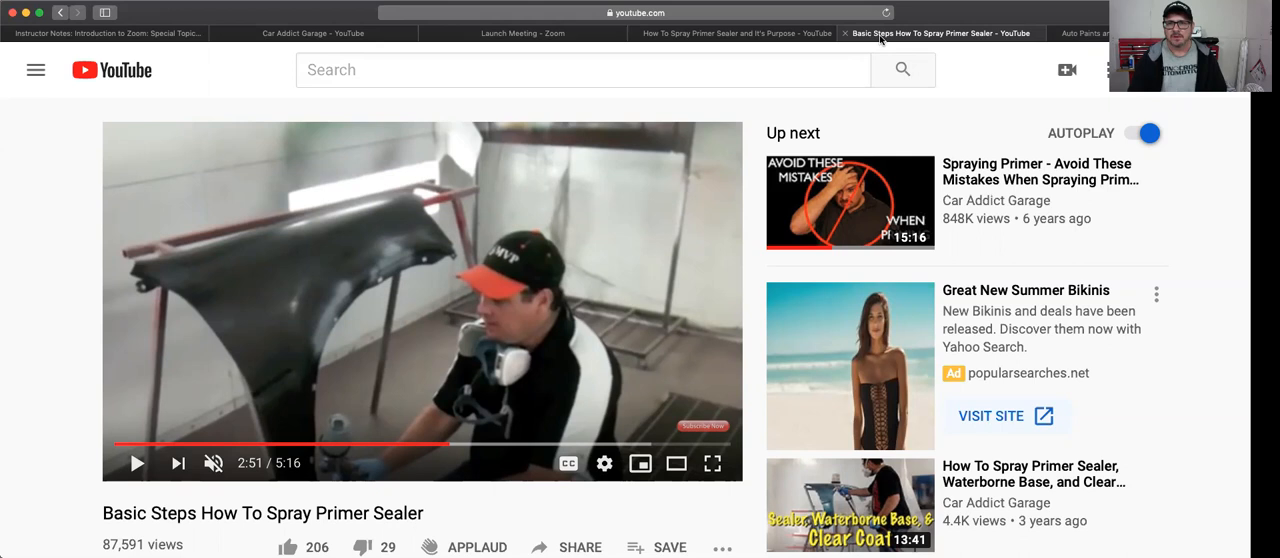
Switch to the collisionblast.com article showing the undercoat shades example.
click(733, 33)
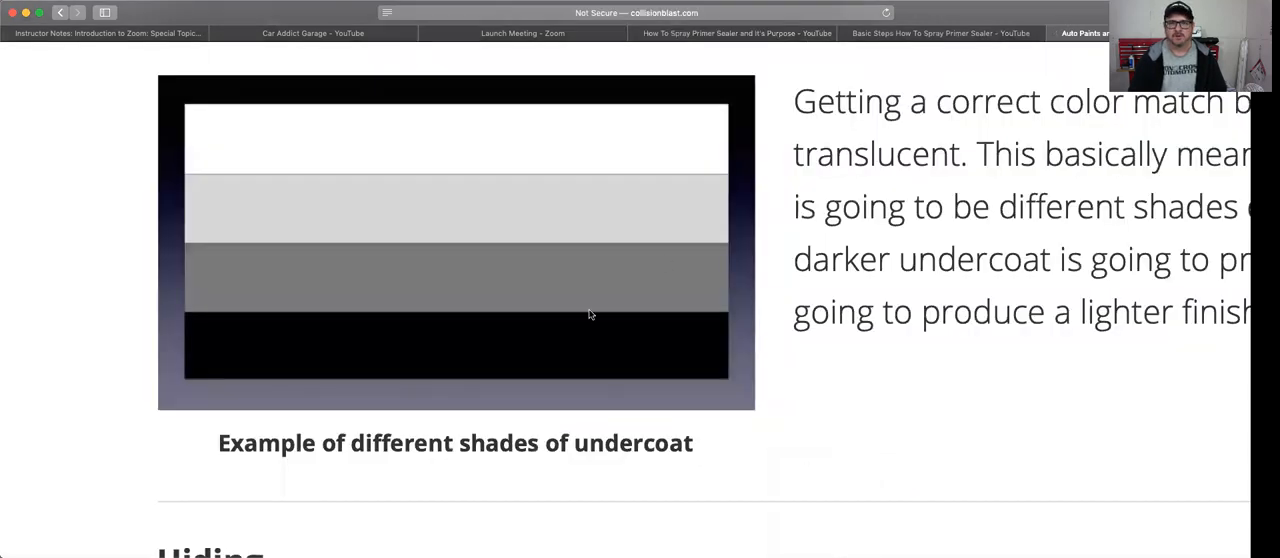
mouse_move(600, 147)
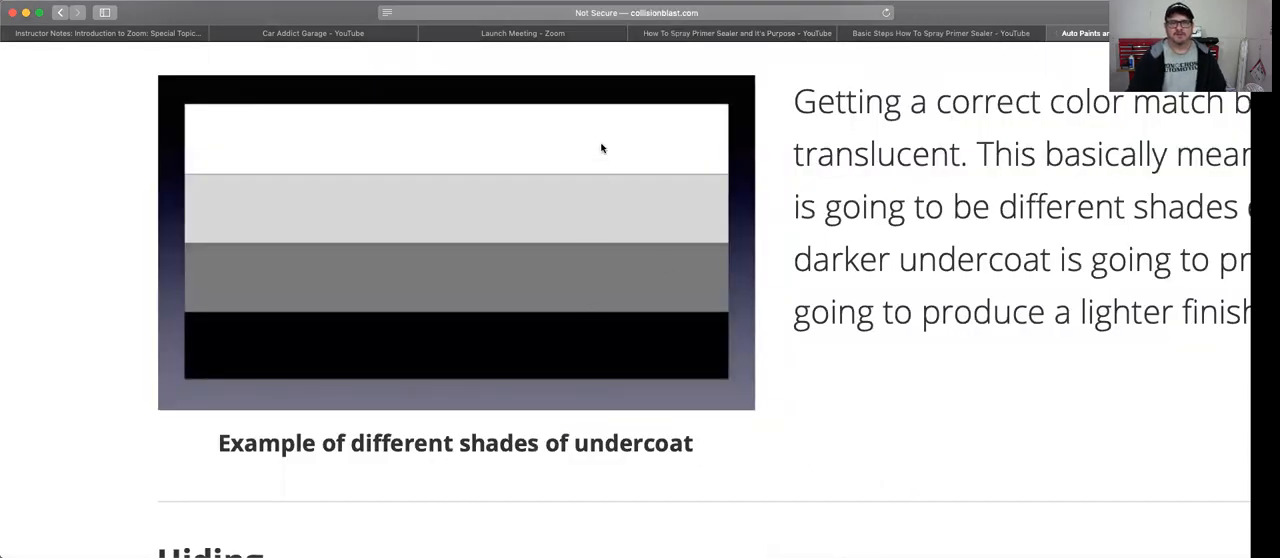
mouse_move(595, 151)
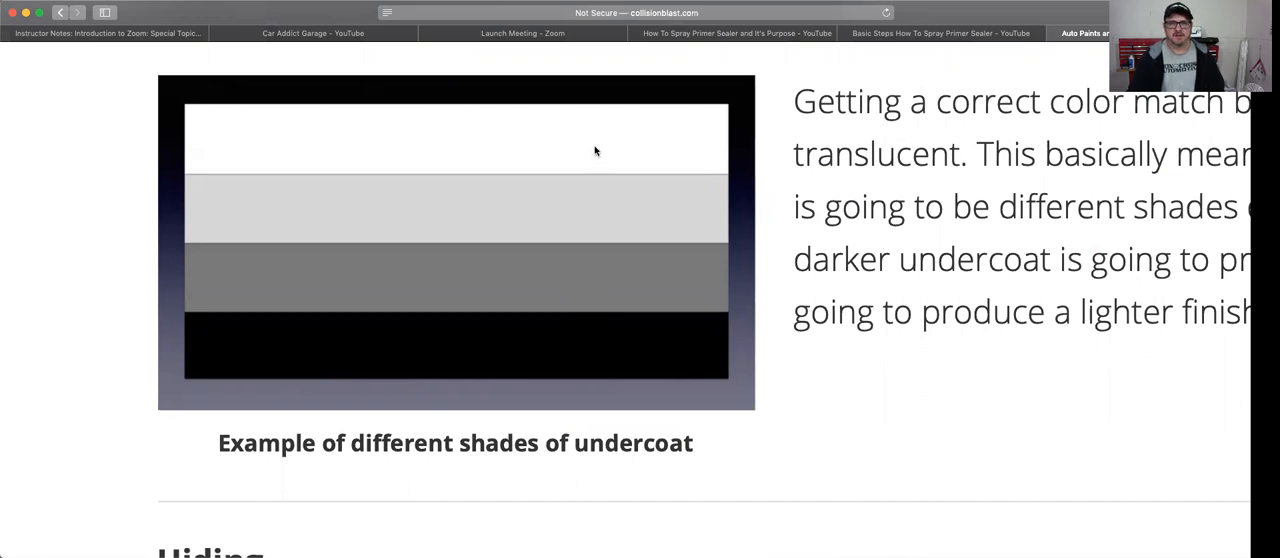
mouse_move(593, 347)
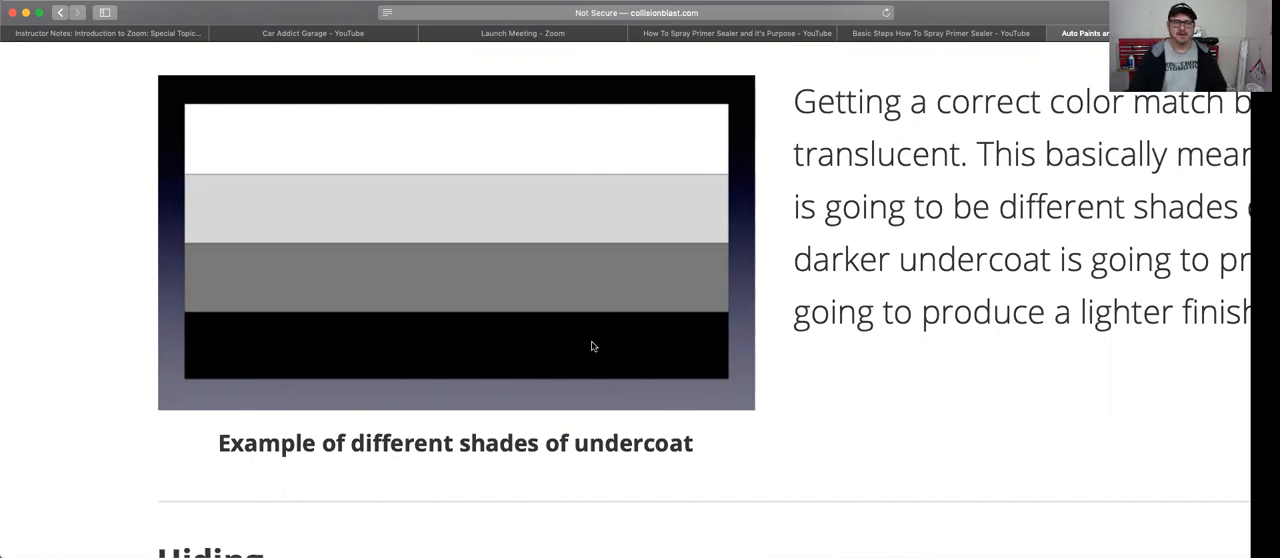
mouse_move(593, 300)
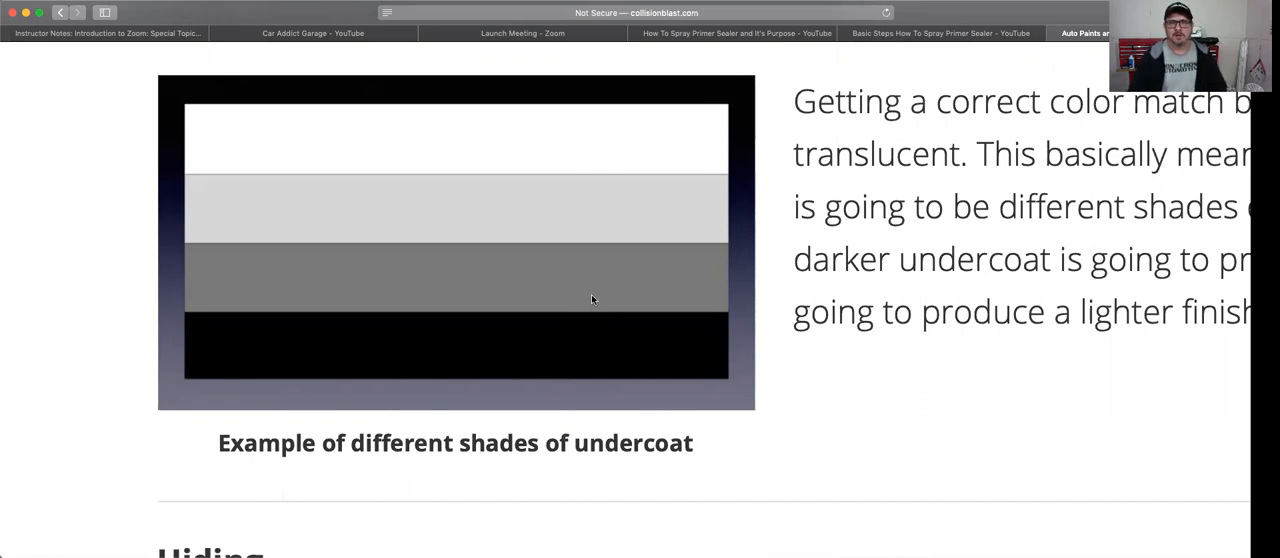
mouse_move(670, 131)
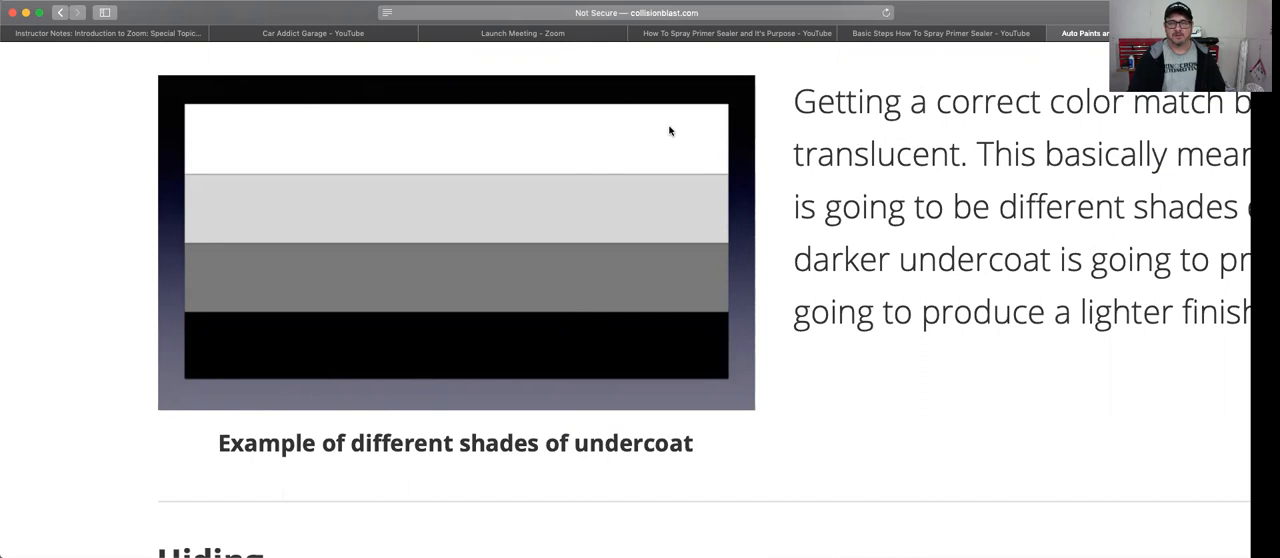
mouse_move(617, 126)
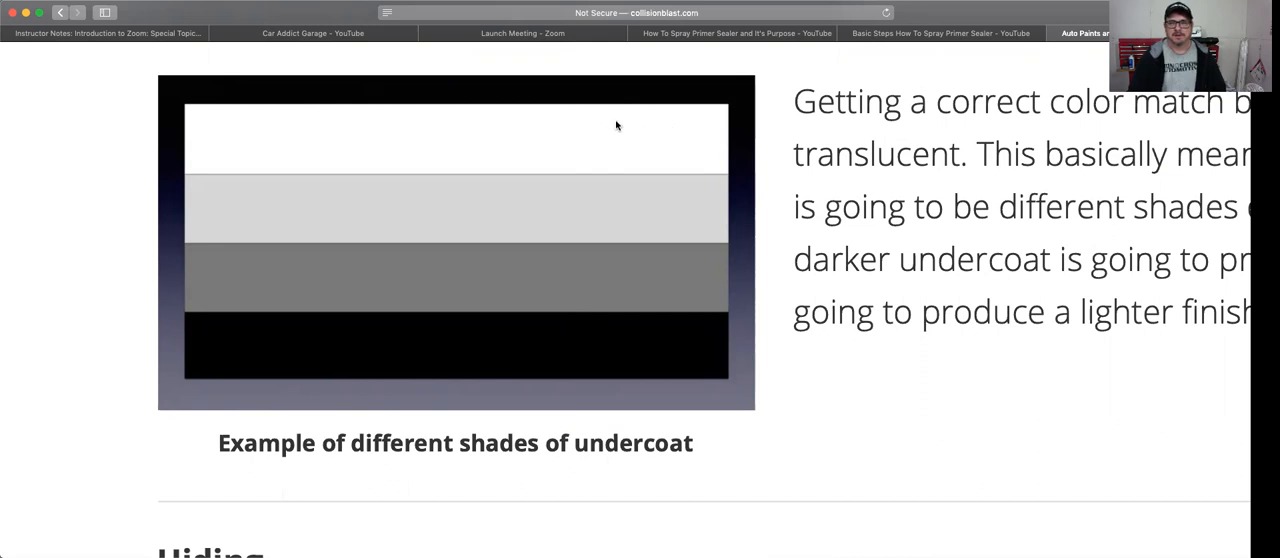
mouse_move(640, 152)
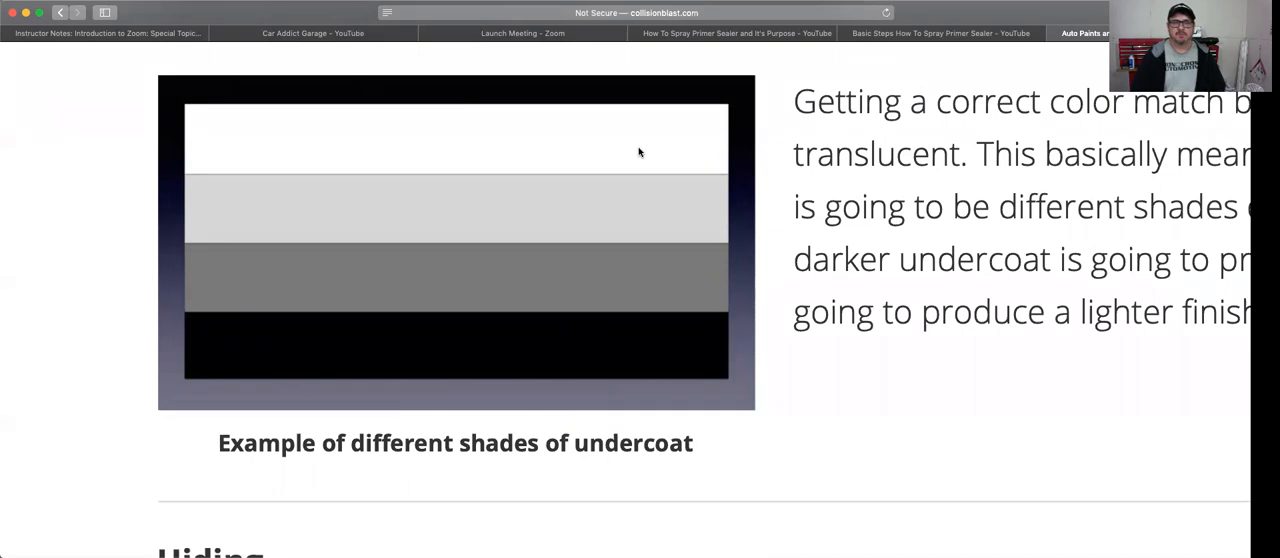
mouse_move(632, 188)
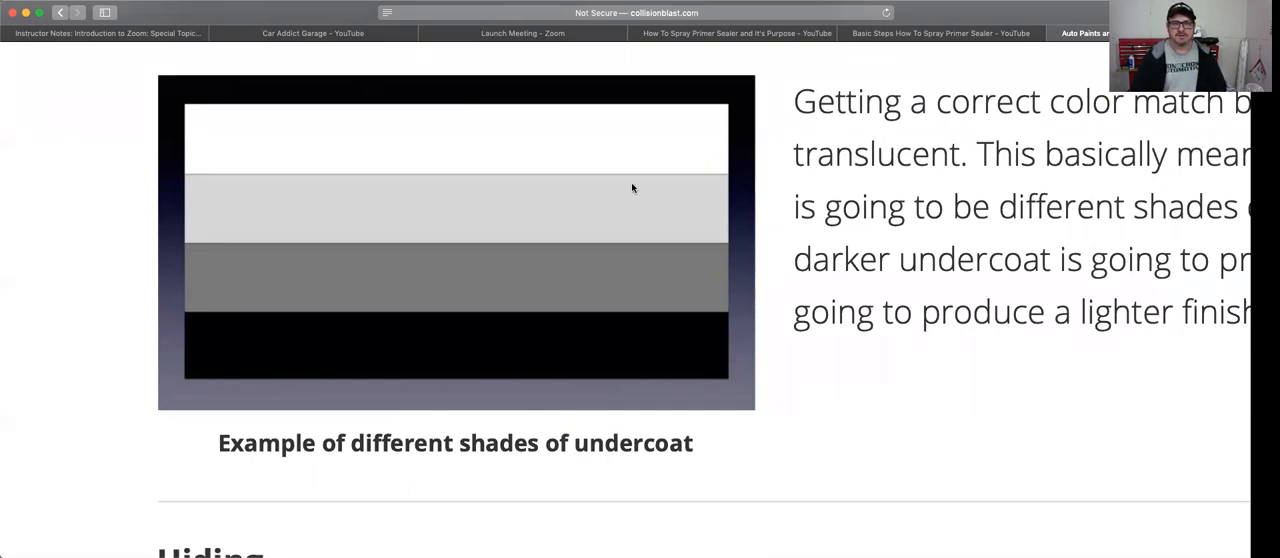
mouse_move(625, 351)
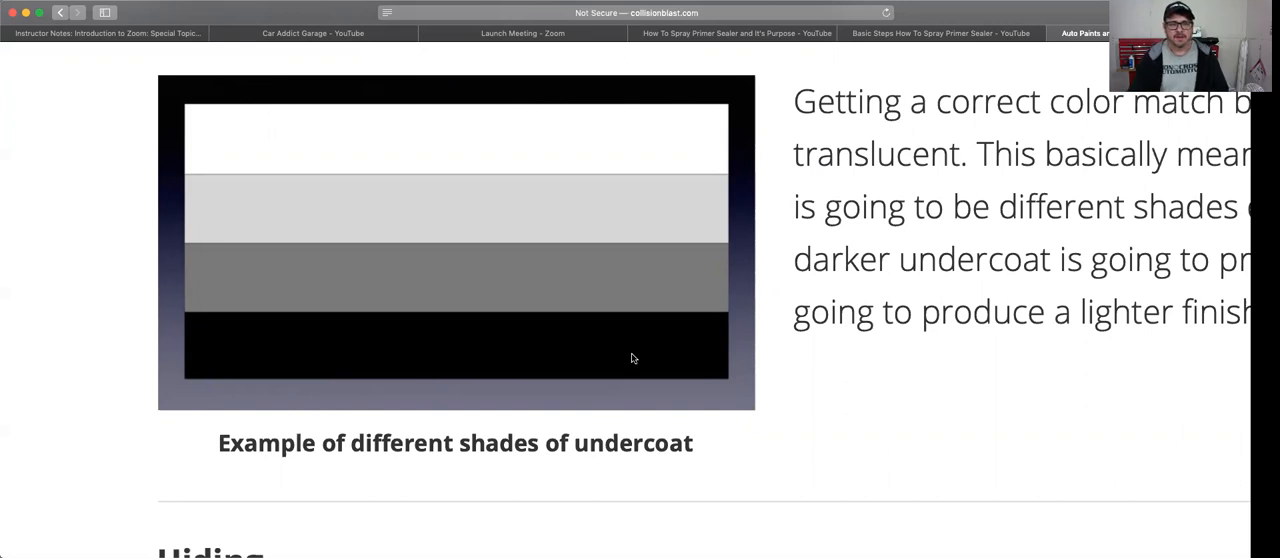
Scroll past the Hiding image to the 'What Can Be Used For Undercoat' section.
scroll(down, 3)
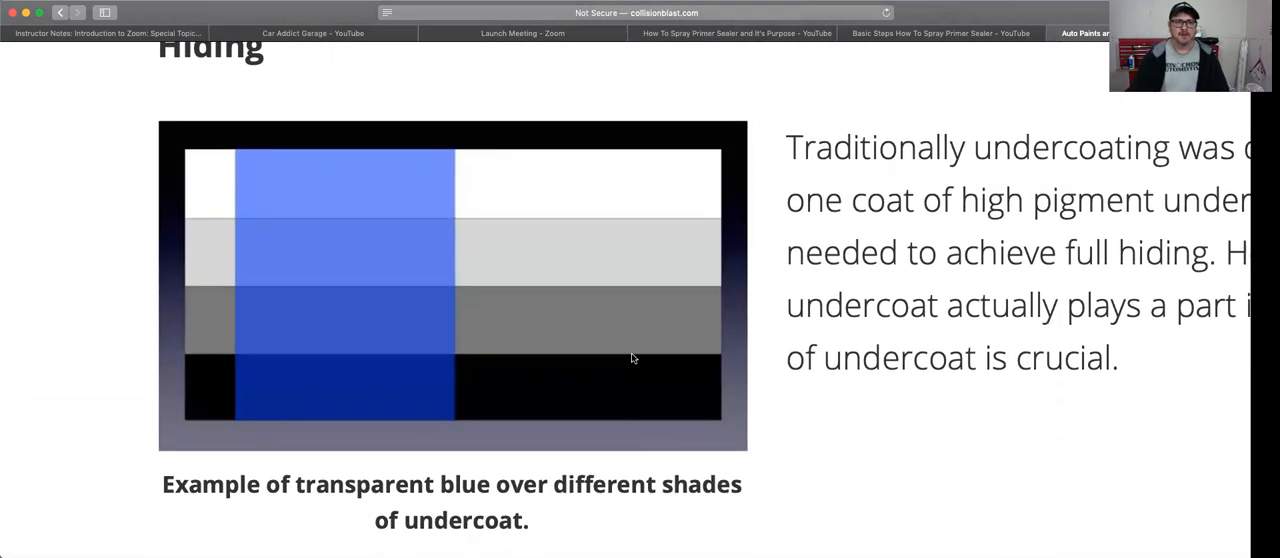
mouse_move(365, 405)
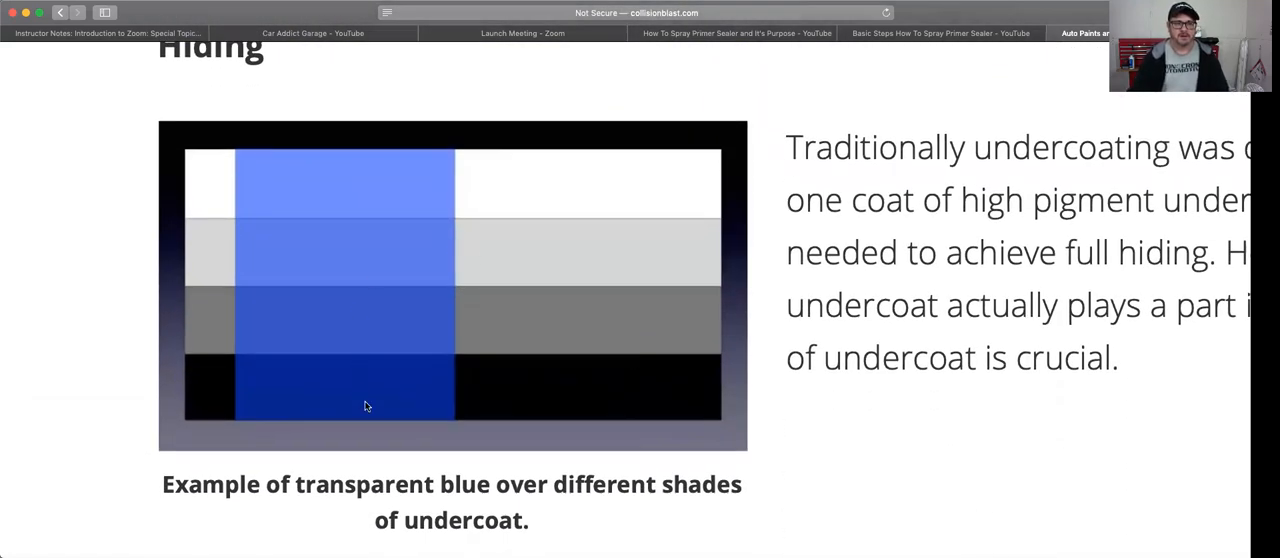
mouse_move(302, 265)
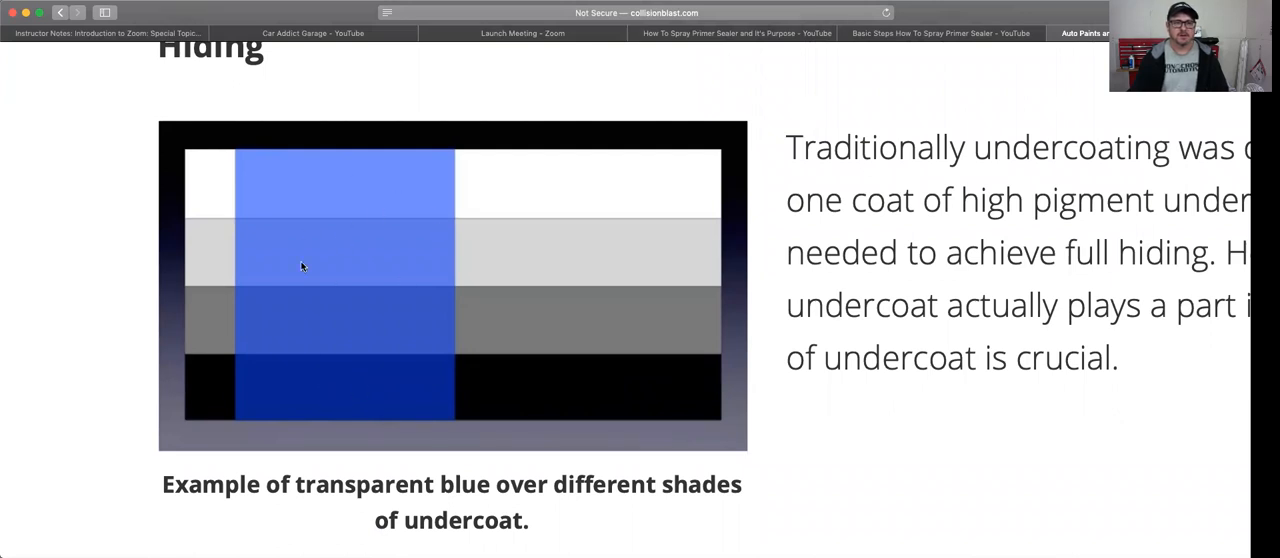
mouse_move(367, 207)
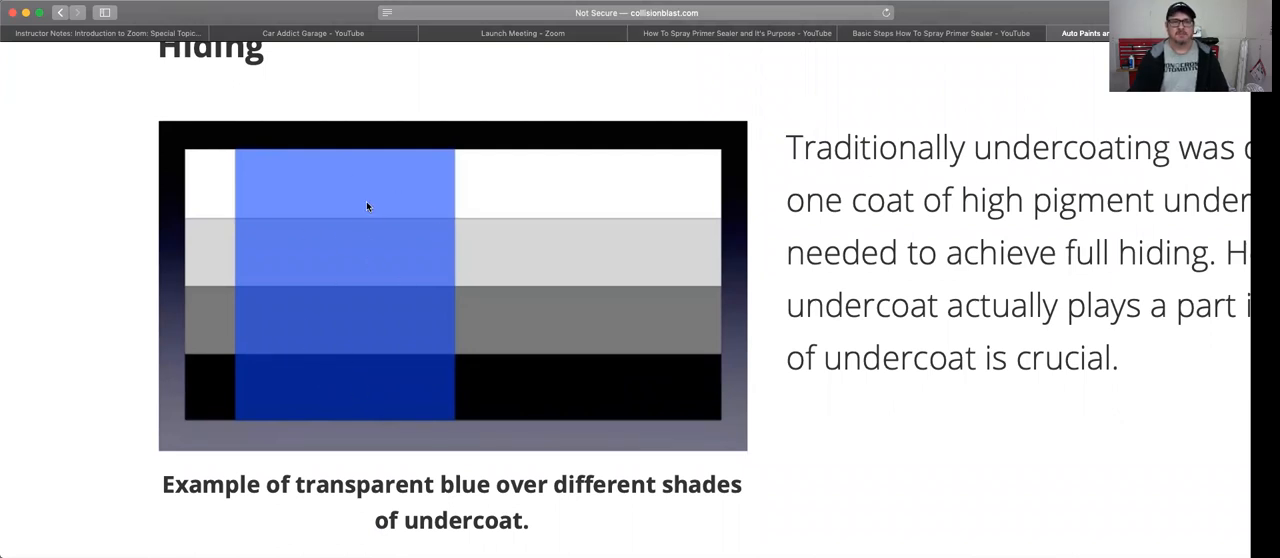
mouse_move(283, 378)
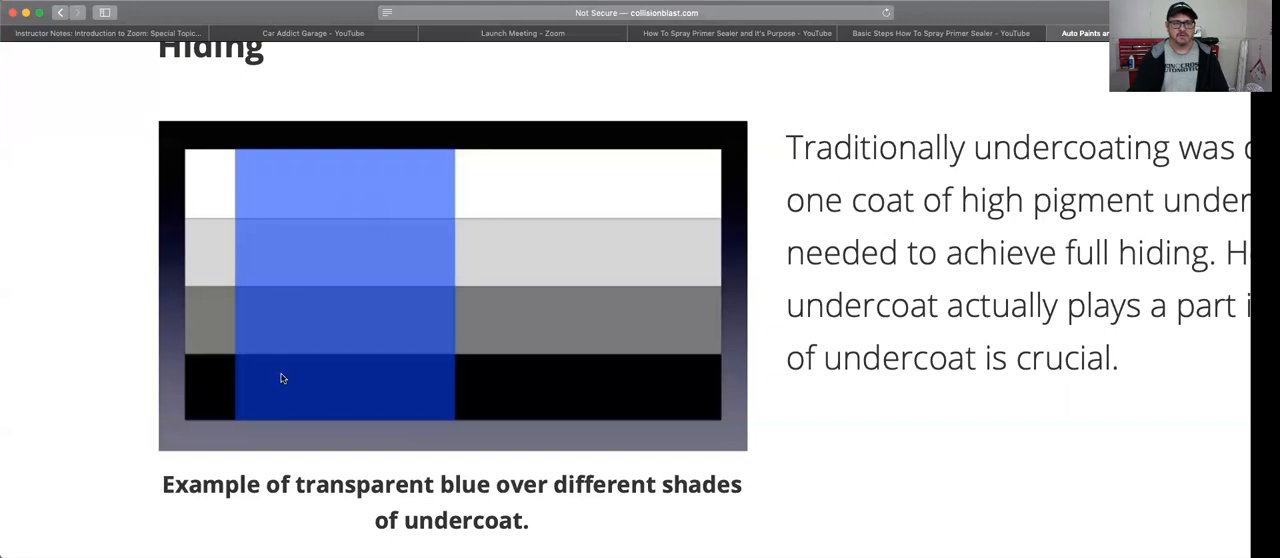
mouse_move(335, 311)
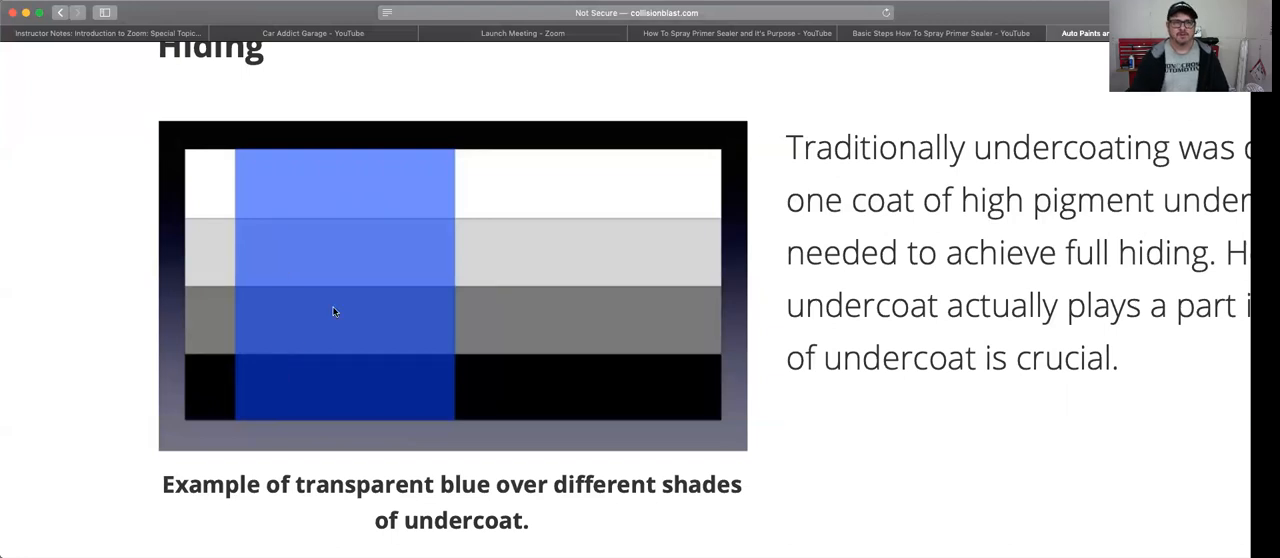
mouse_move(558, 185)
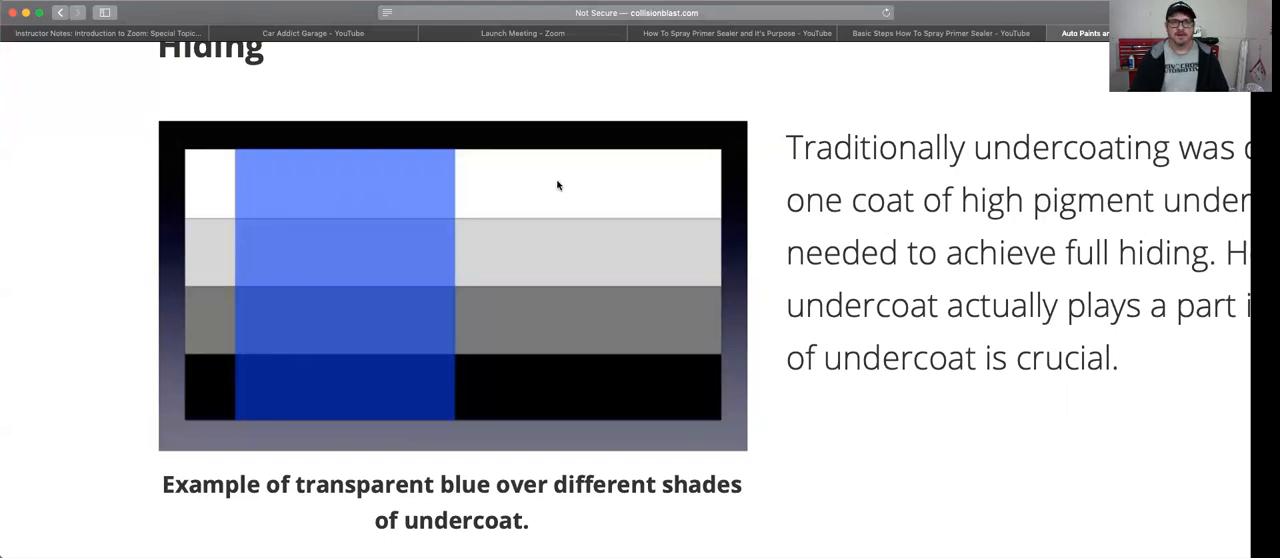
mouse_move(456, 196)
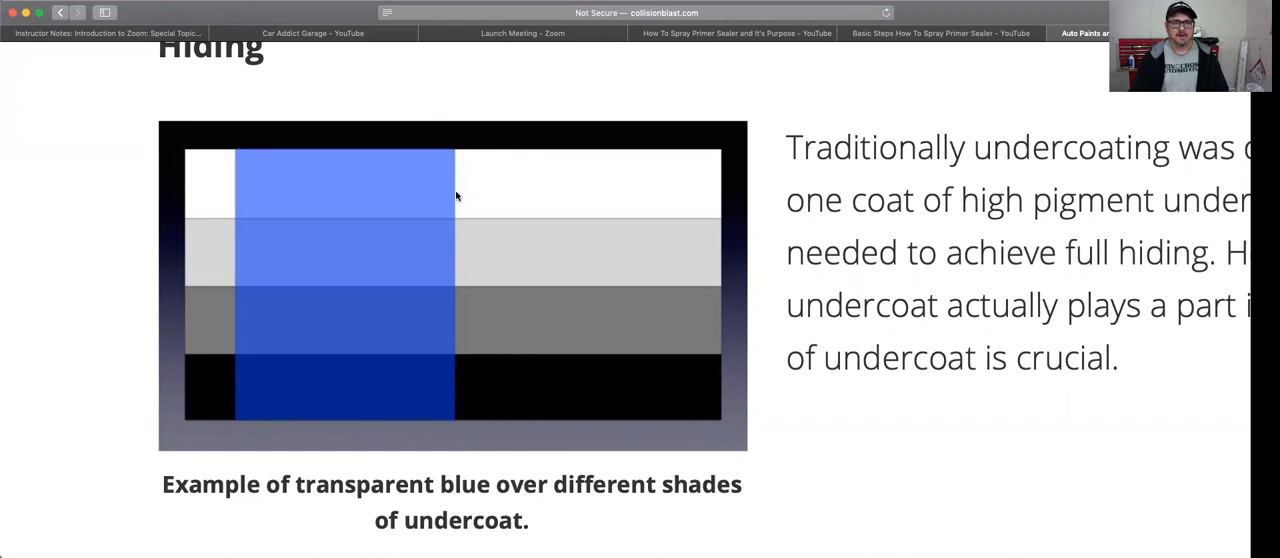
mouse_move(388, 202)
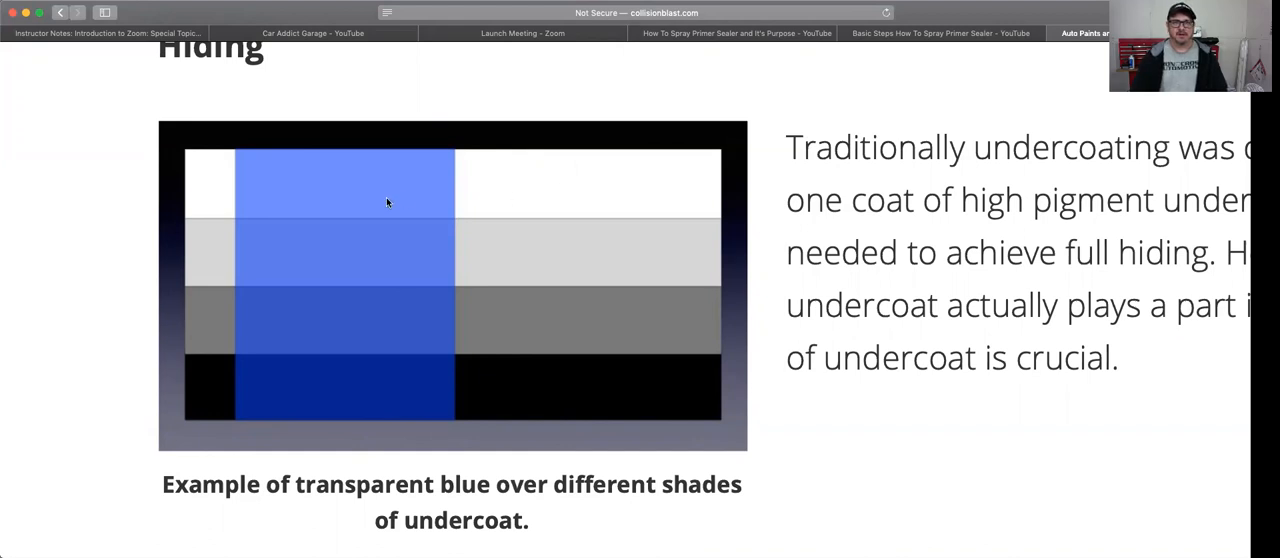
mouse_move(392, 358)
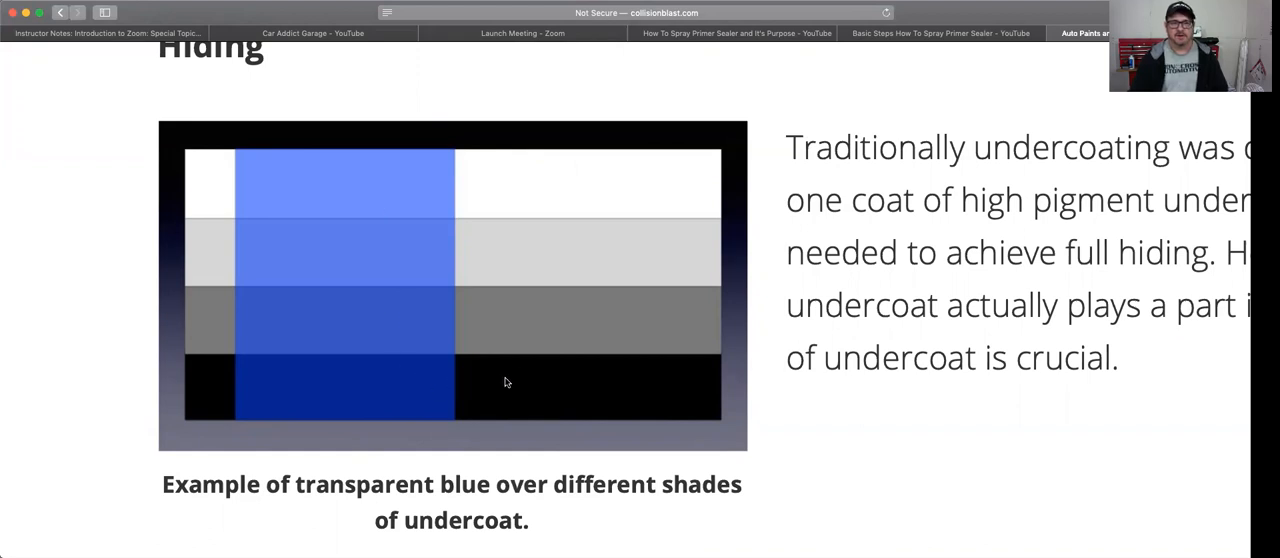
mouse_move(481, 396)
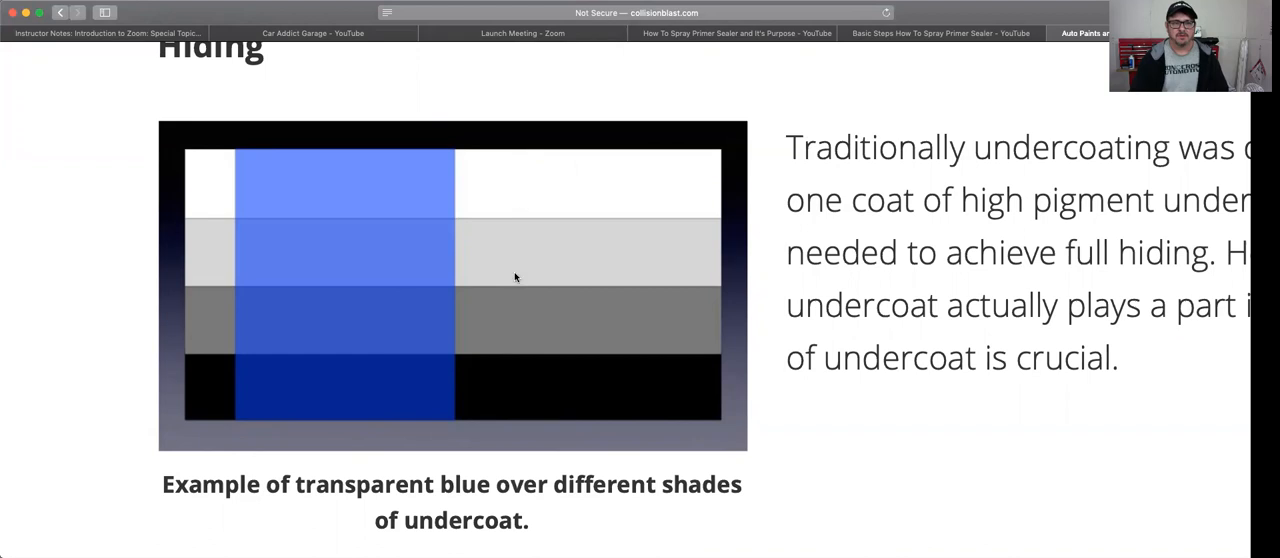
mouse_move(406, 403)
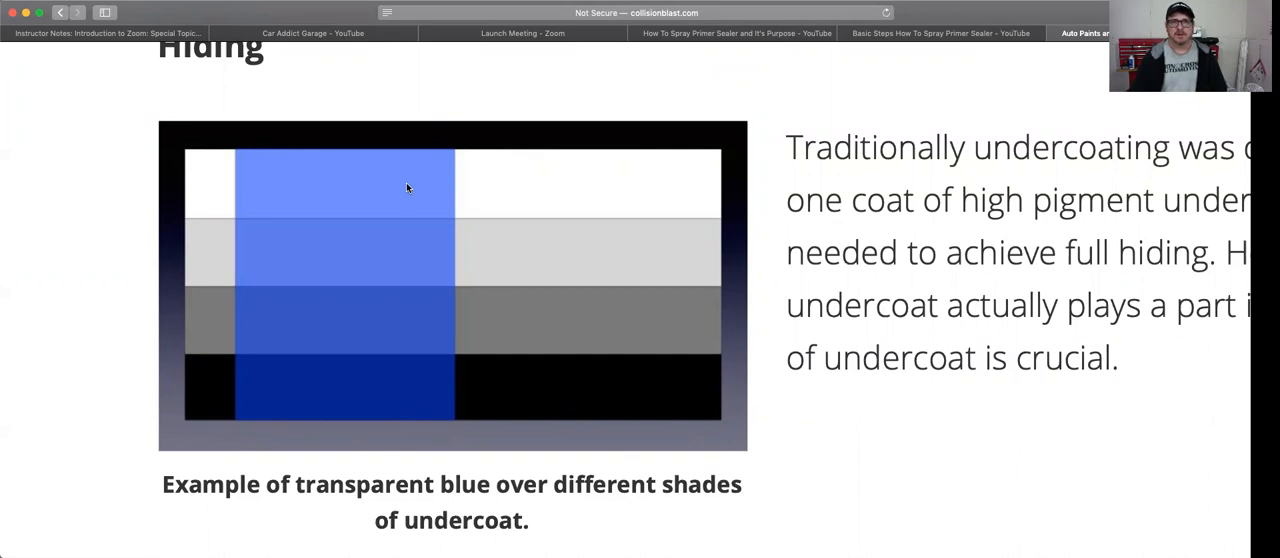
mouse_move(493, 257)
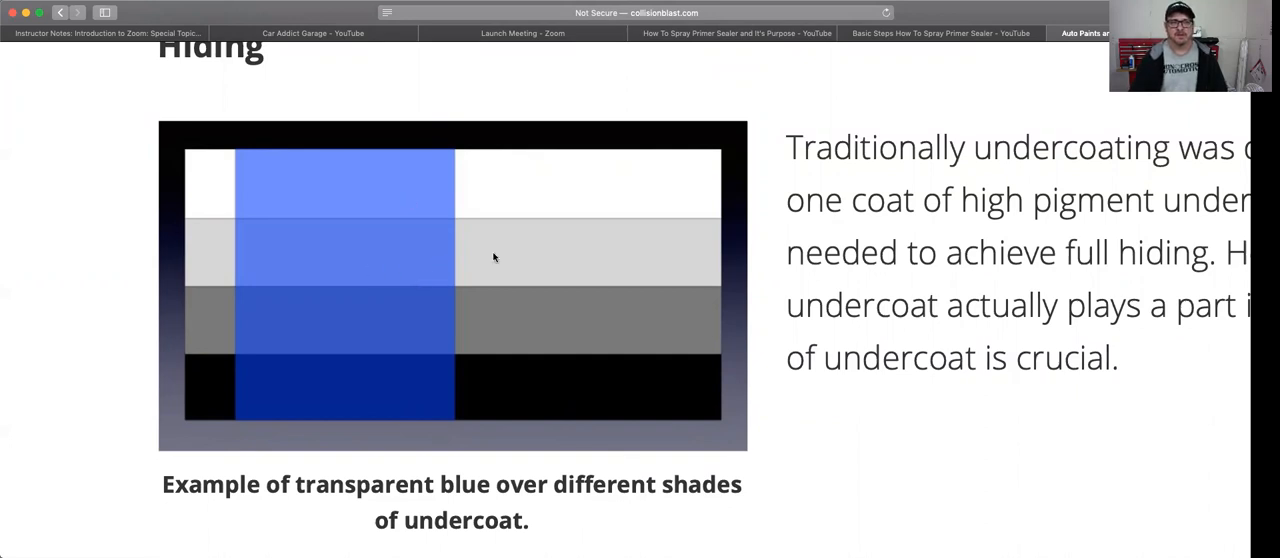
mouse_move(424, 251)
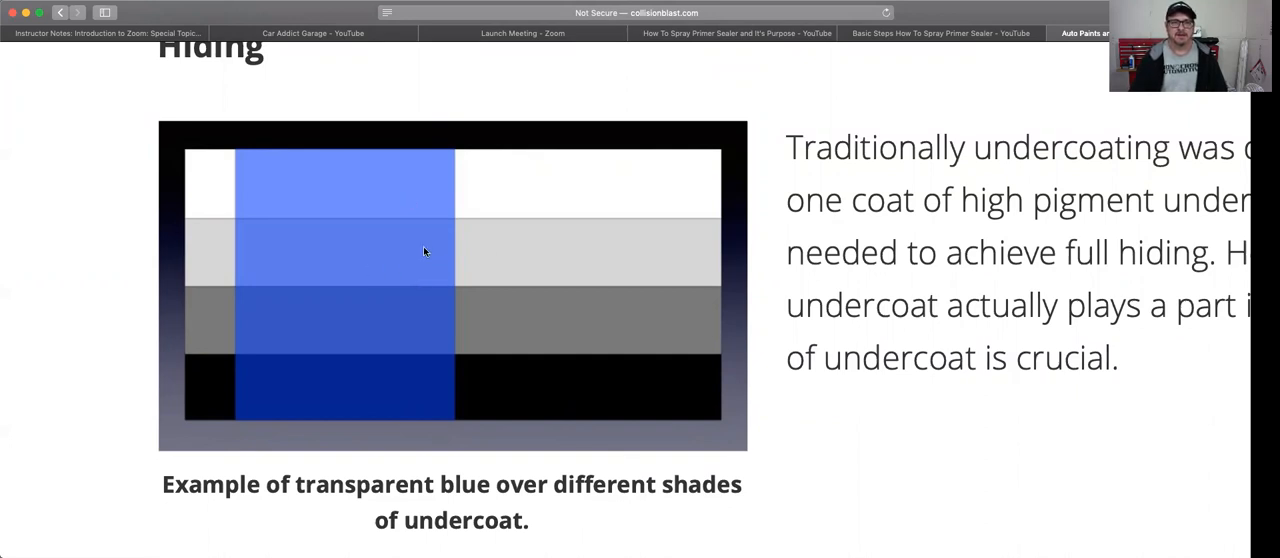
mouse_move(369, 254)
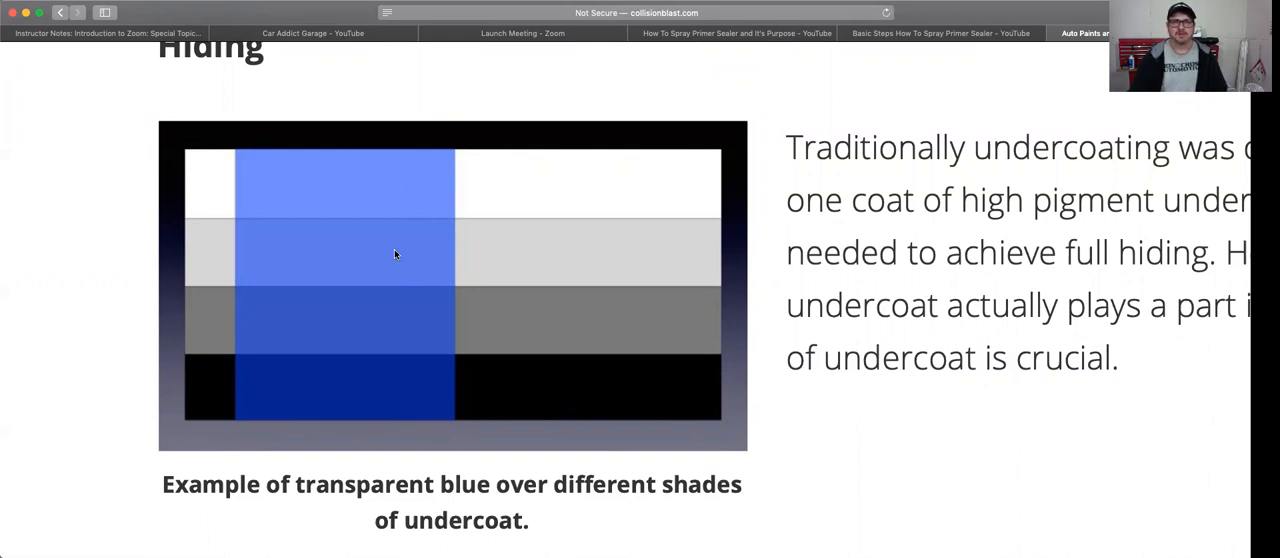
scroll(down, 3)
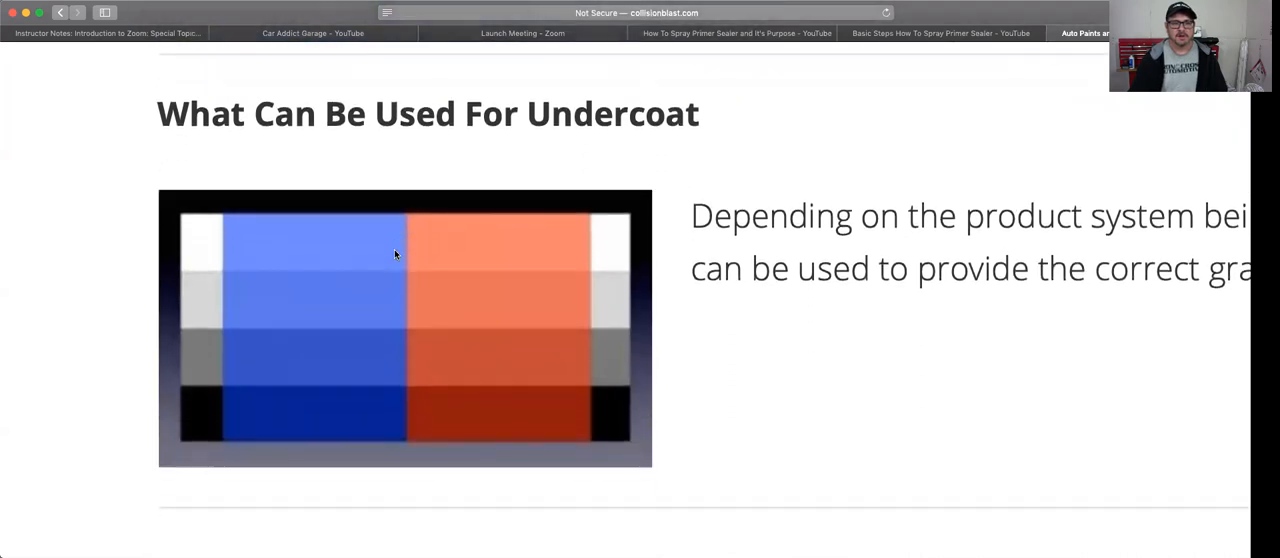
scroll(up, 3)
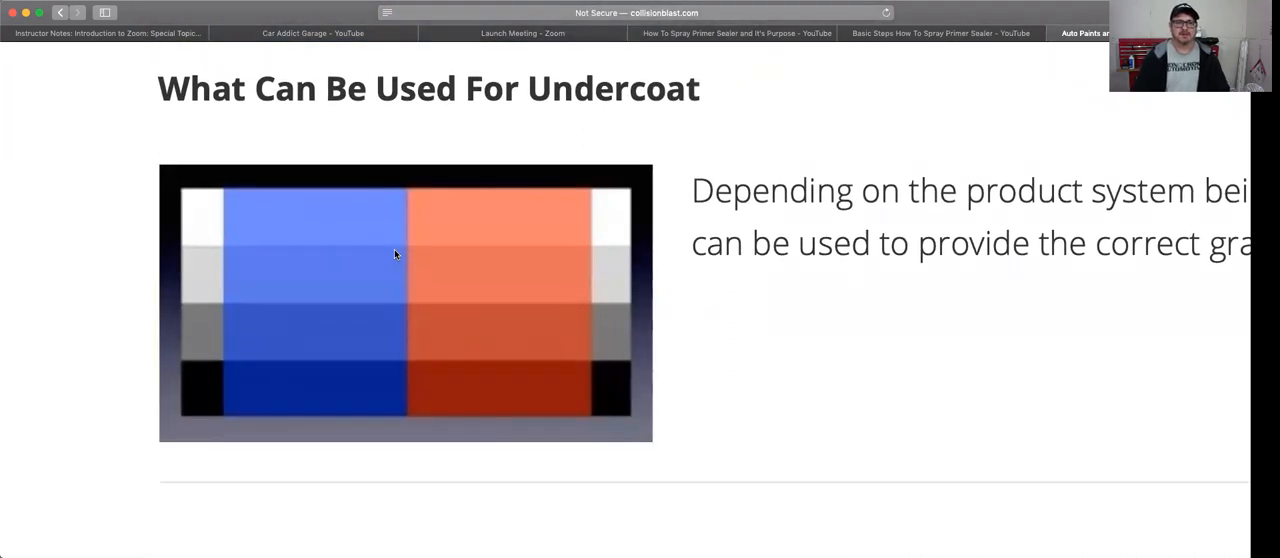
mouse_move(510, 208)
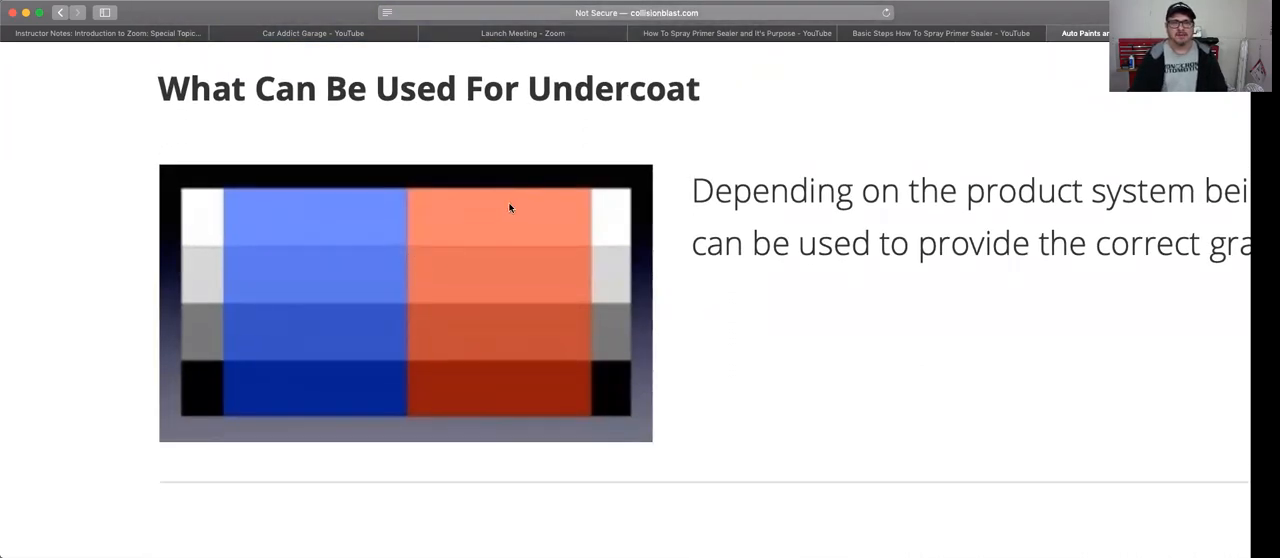
mouse_move(605, 253)
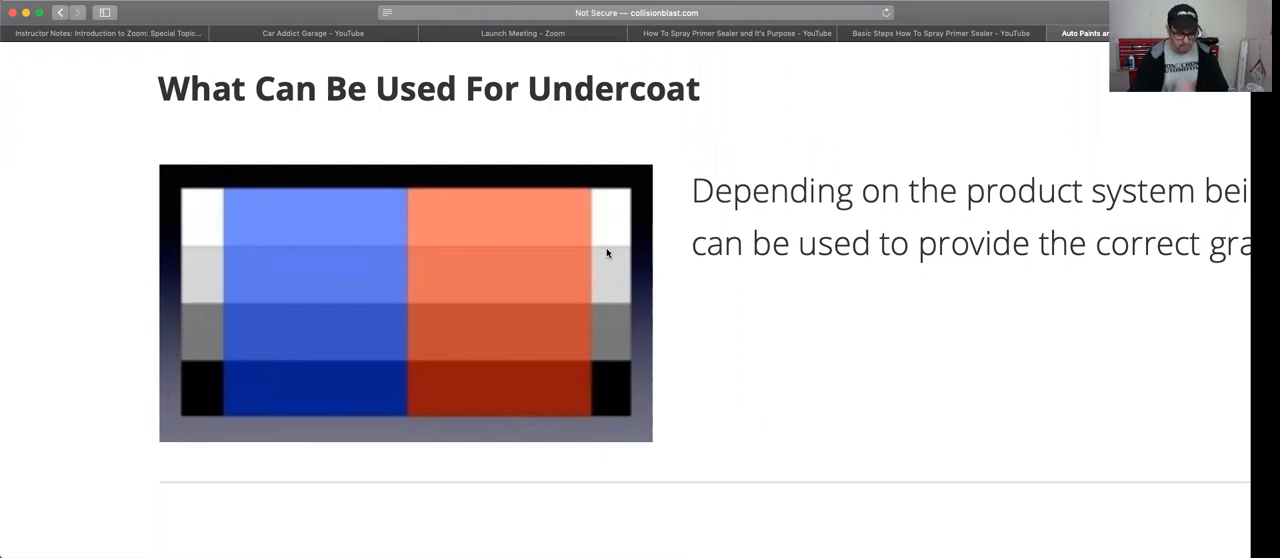
mouse_move(605, 232)
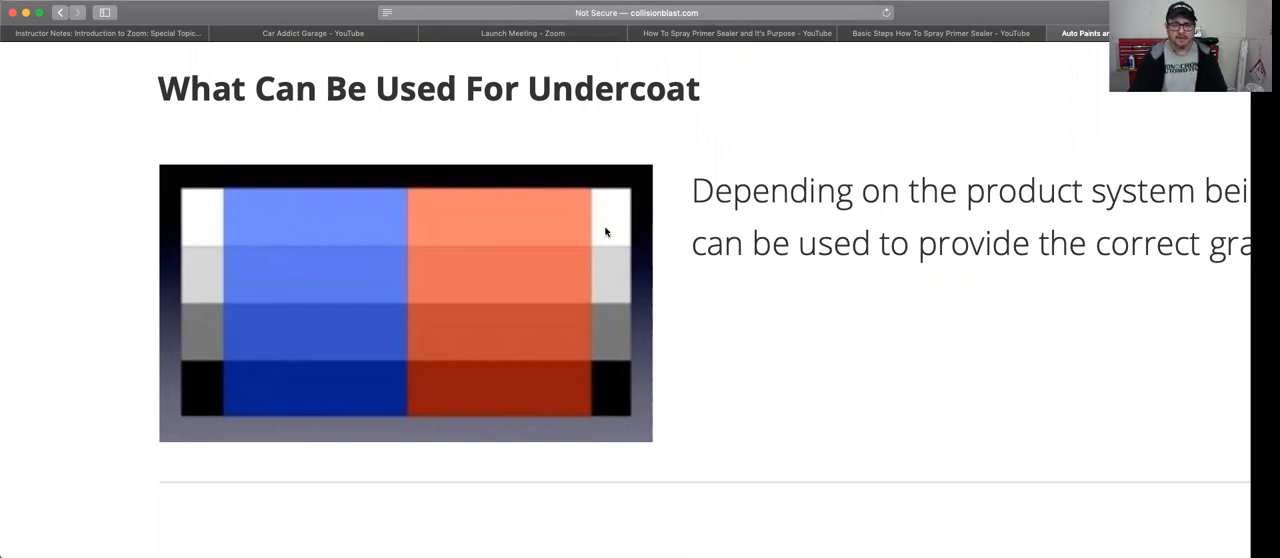
mouse_move(602, 388)
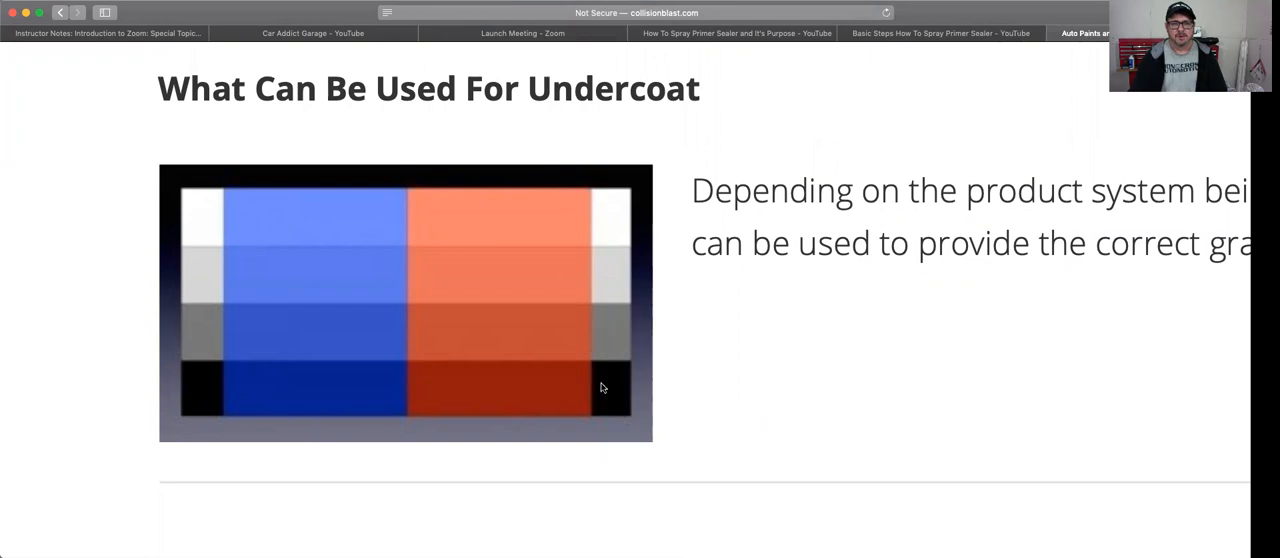
mouse_move(504, 349)
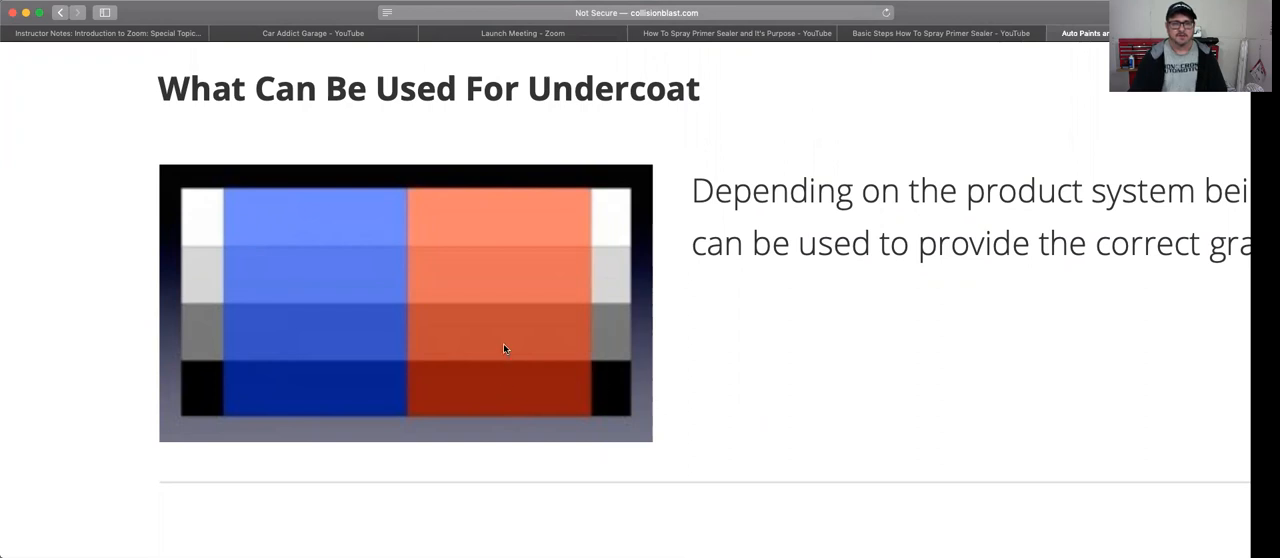
mouse_move(505, 222)
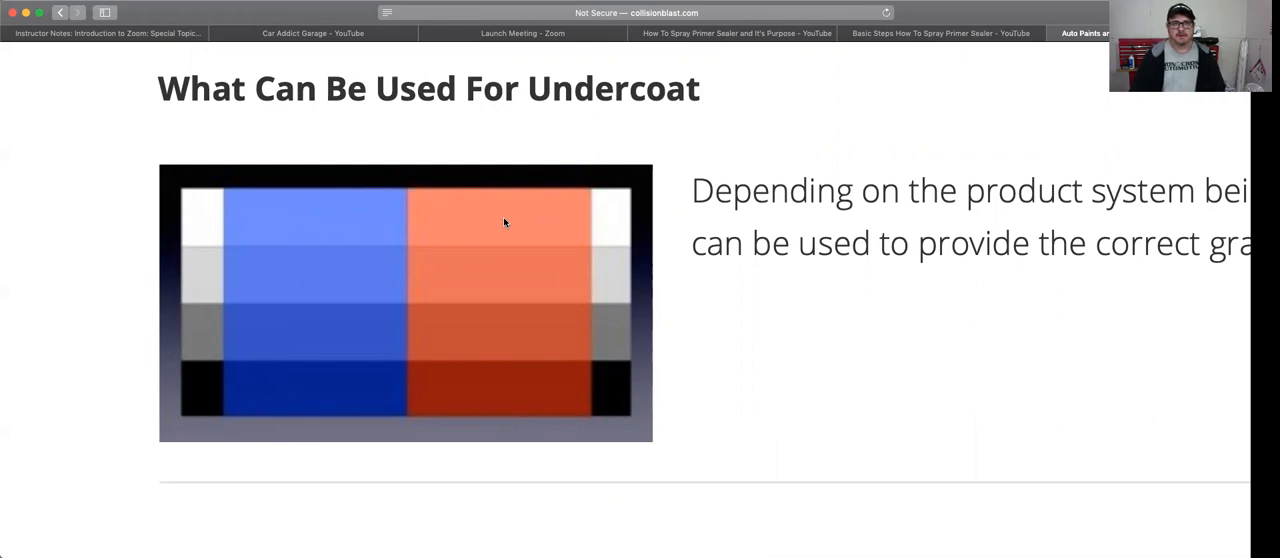
mouse_move(540, 214)
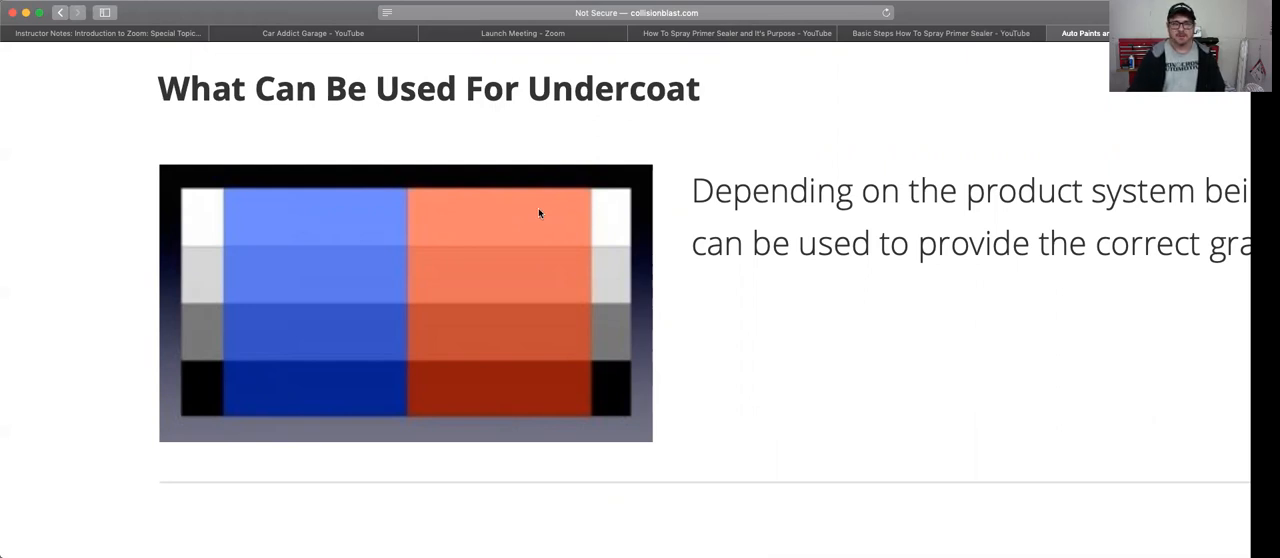
mouse_move(604, 273)
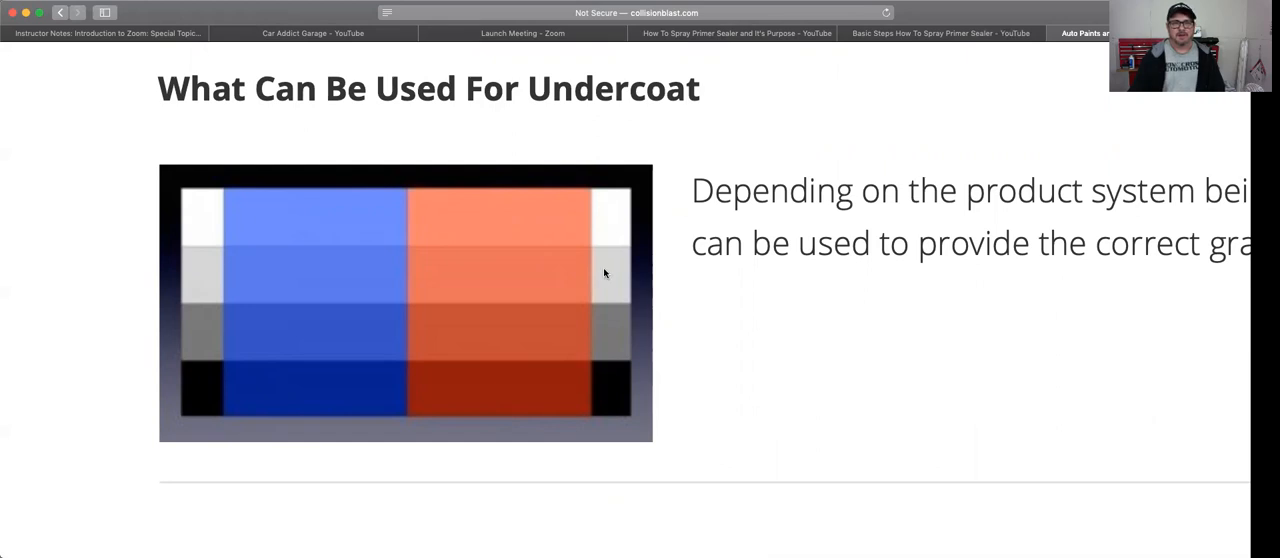
mouse_move(564, 281)
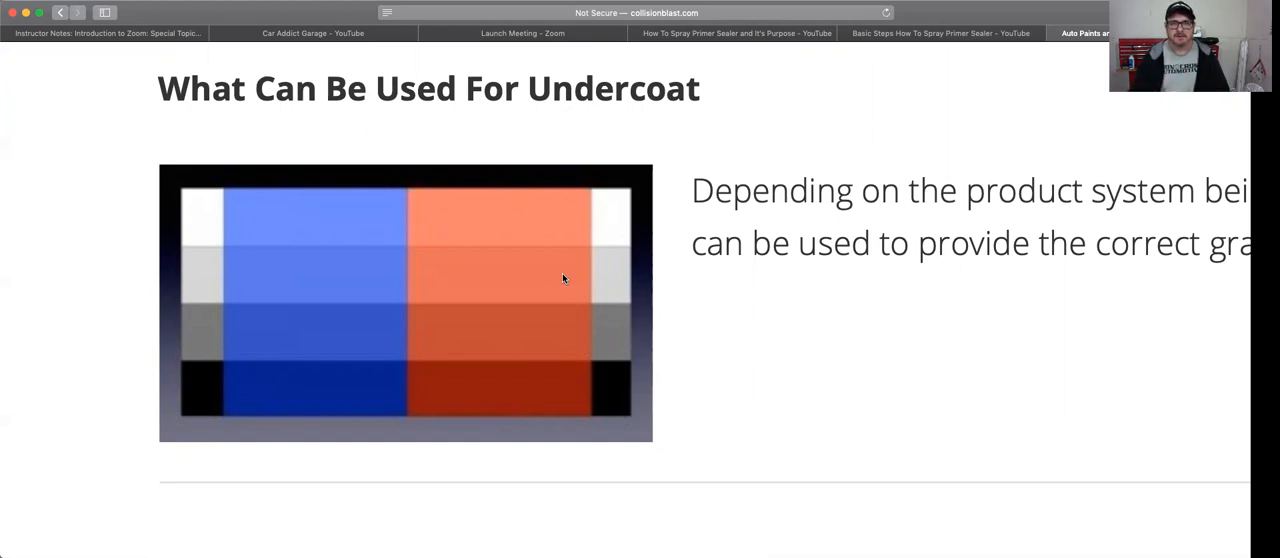
Scroll past the Primer Sealer section and switch to the 'How To Spray Primer Sealer and It's Purpose' video.
scroll(down, 3)
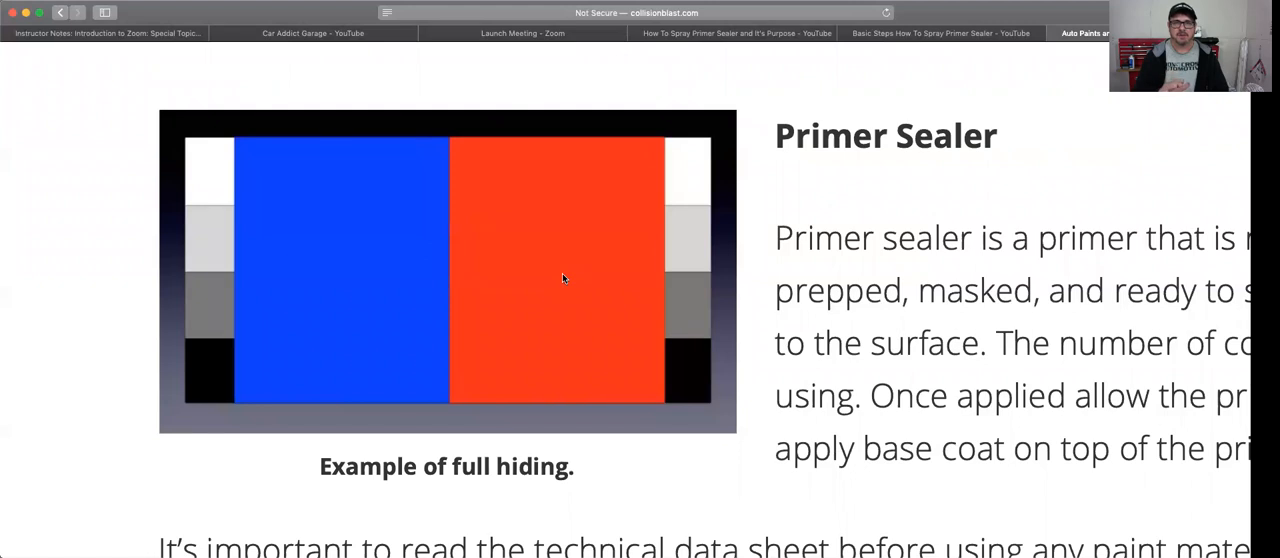
mouse_move(533, 279)
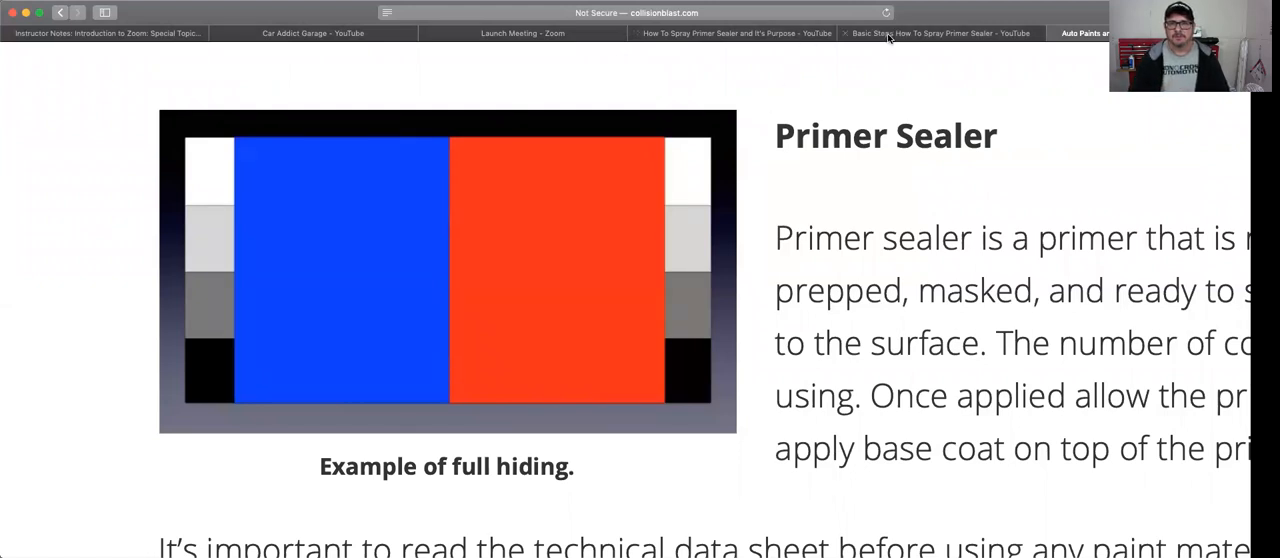
click(733, 33)
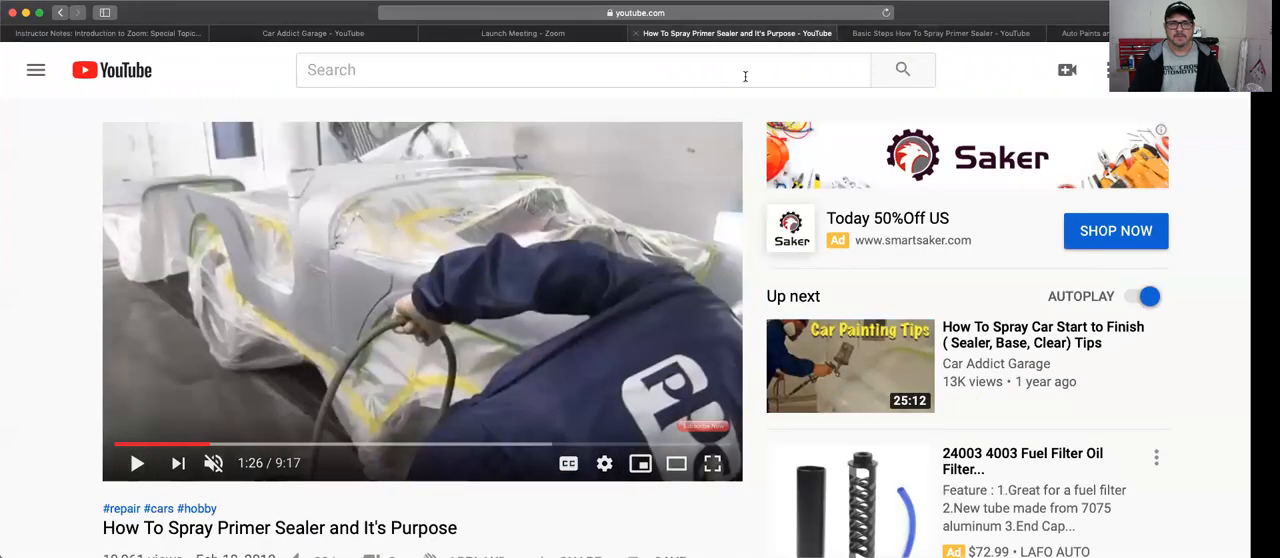
mouse_move(355, 310)
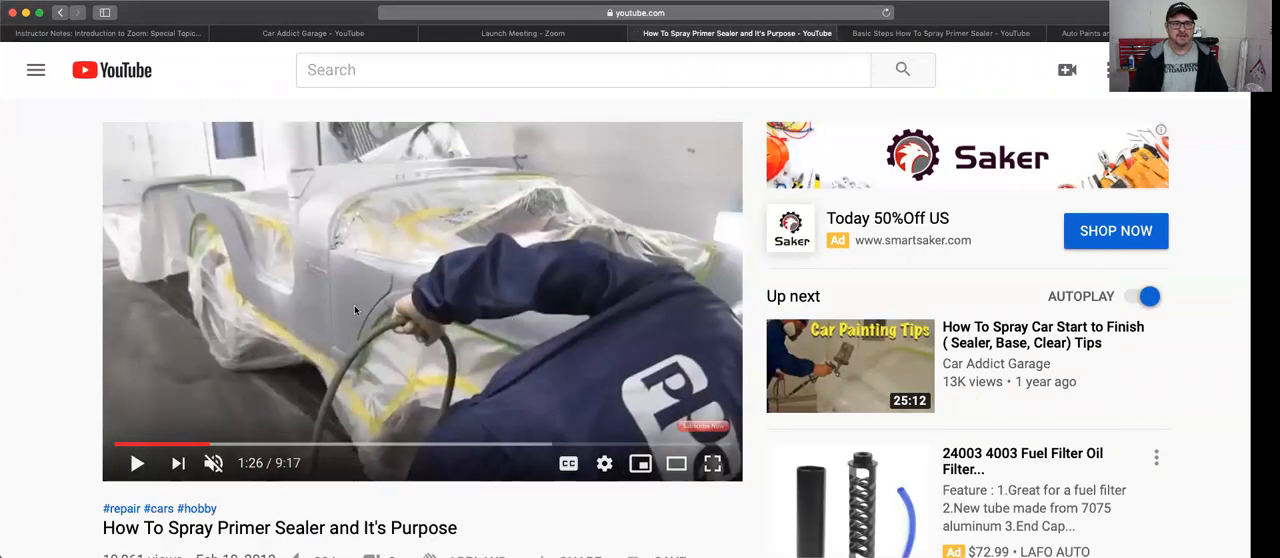